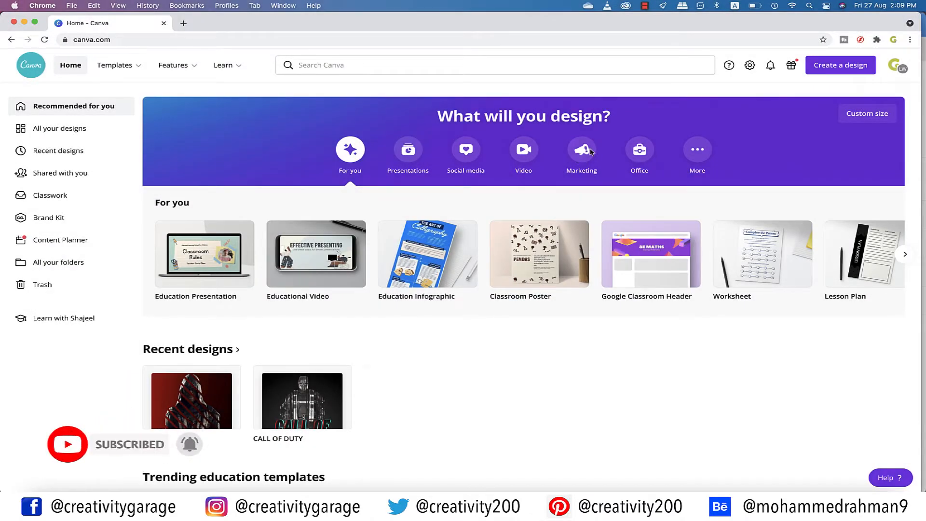
mouse_move(725, 156)
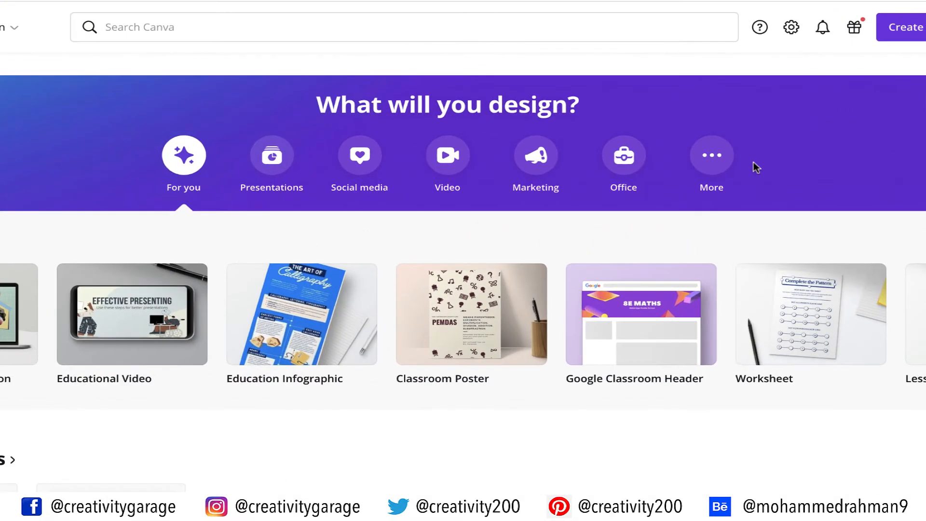
- Expand the More design category to reveal Website, Calendar and Poster (Landscape) types
left_click(712, 155)
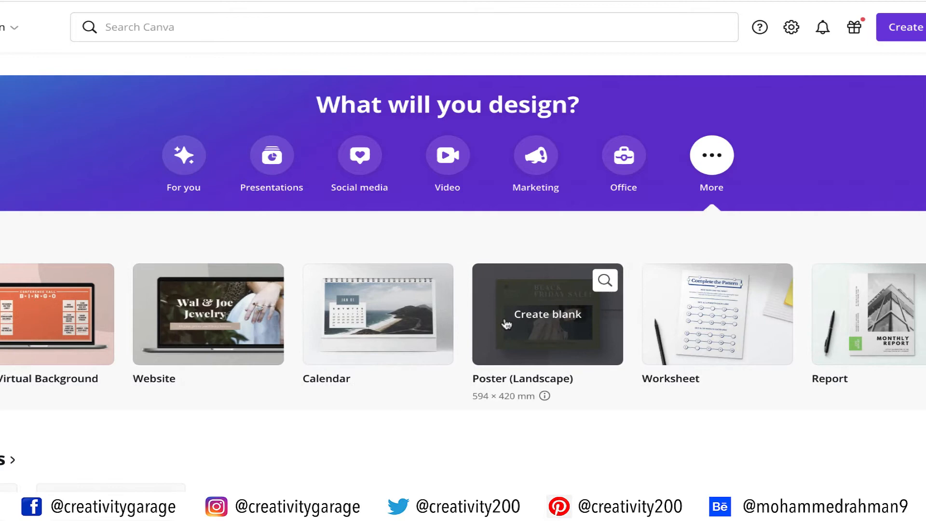
mouse_move(551, 361)
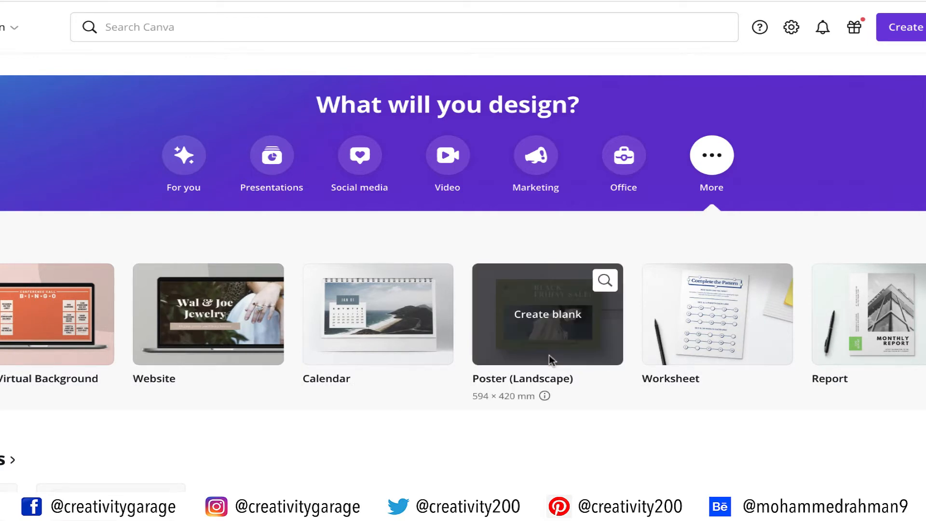
mouse_move(550, 360)
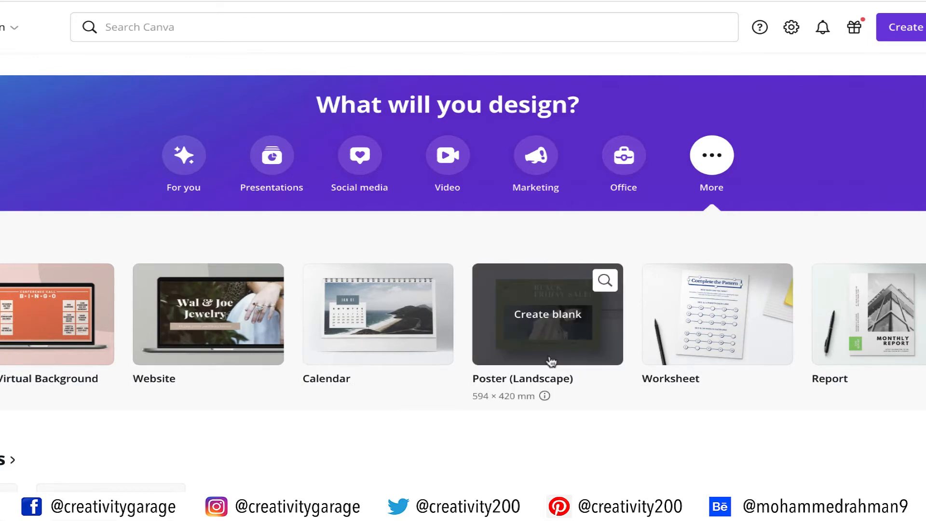
mouse_move(552, 357)
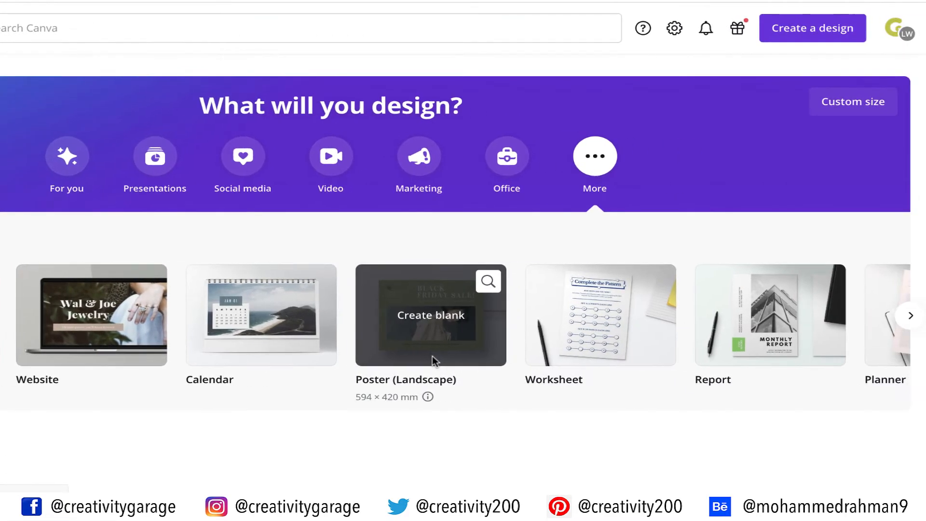
mouse_move(773, 153)
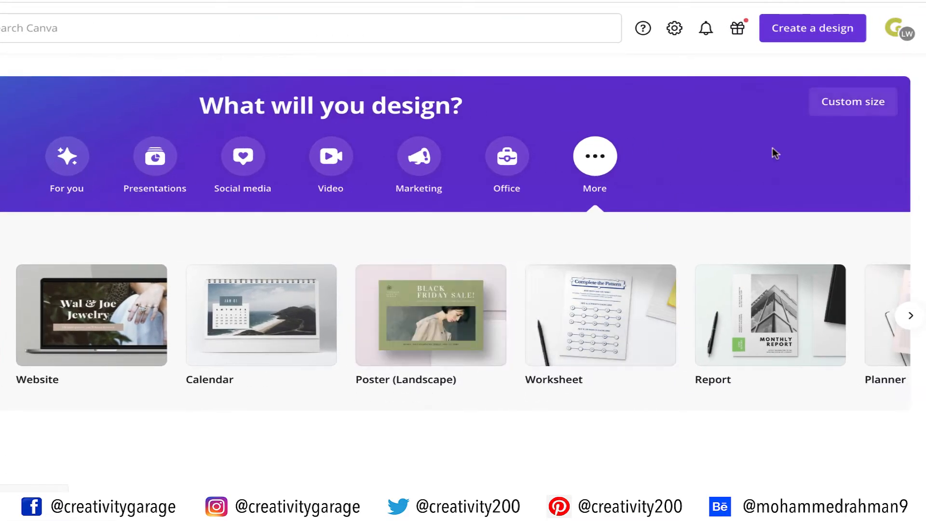
- Create a new blank custom-size design of 420 × 594 mm
left_click(852, 101)
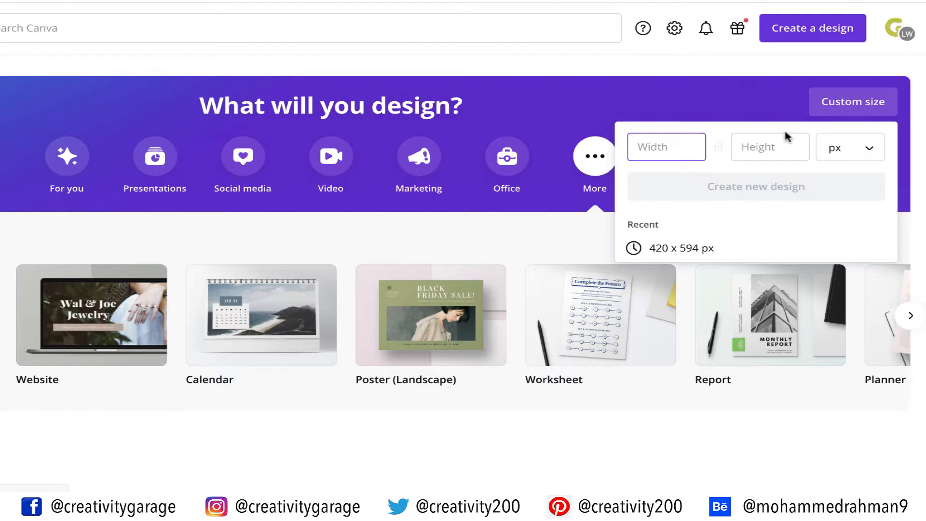
type("420")
left_click(770, 147)
type("594")
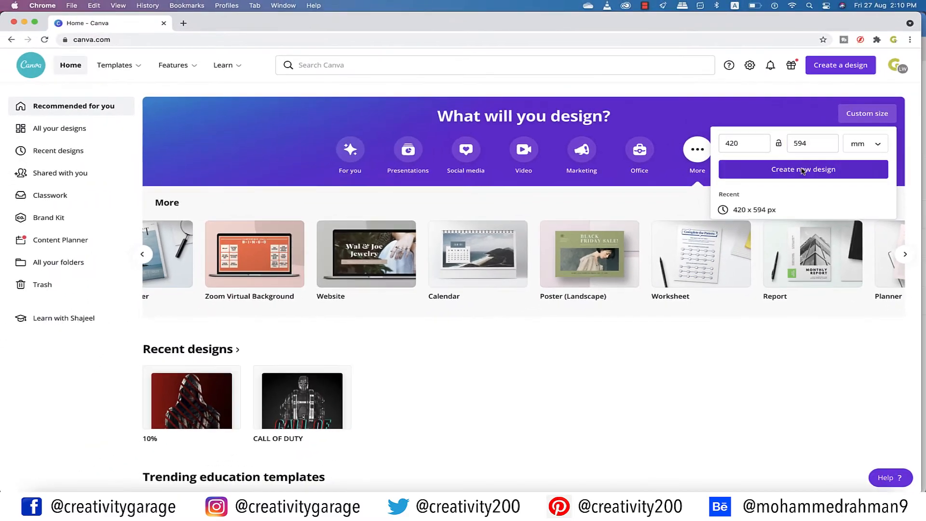
left_click(802, 169)
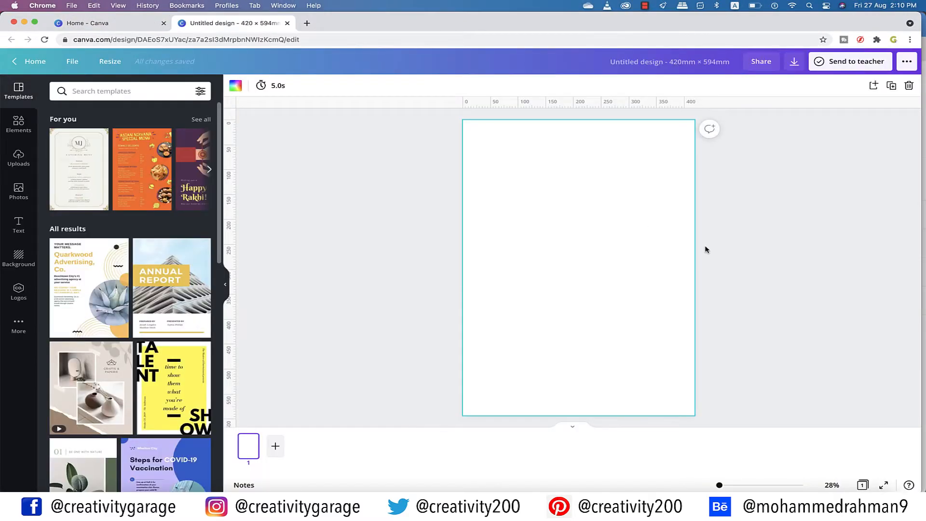
mouse_move(555, 216)
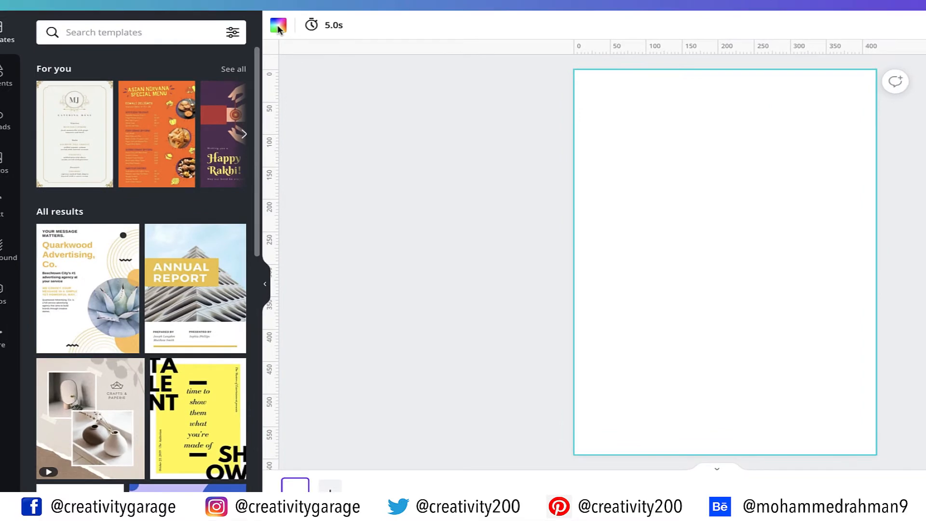
mouse_move(279, 30)
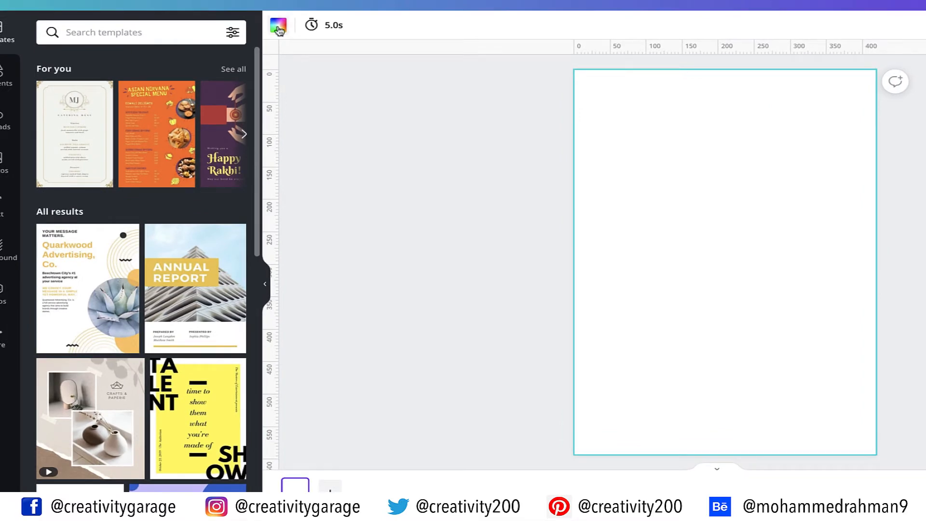
- Change the page background colour from white to dark charcoal
left_click(278, 25)
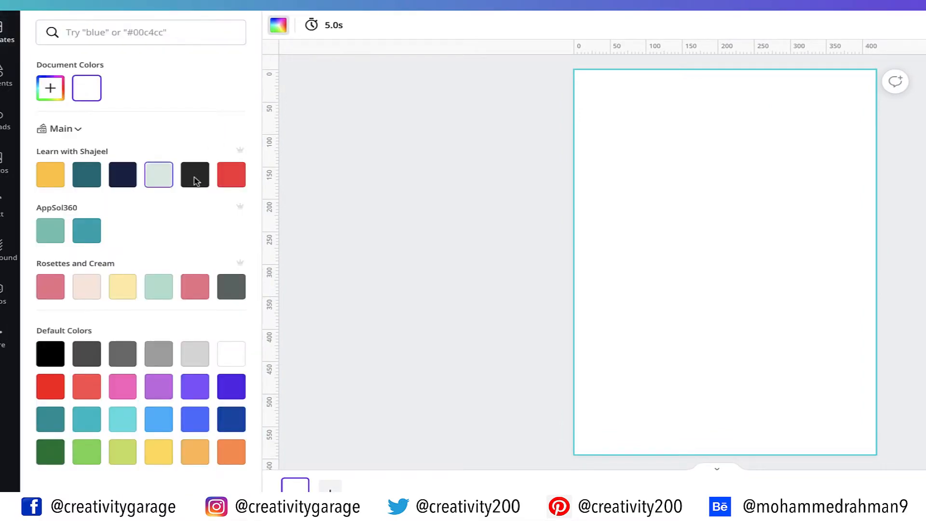
left_click(195, 175)
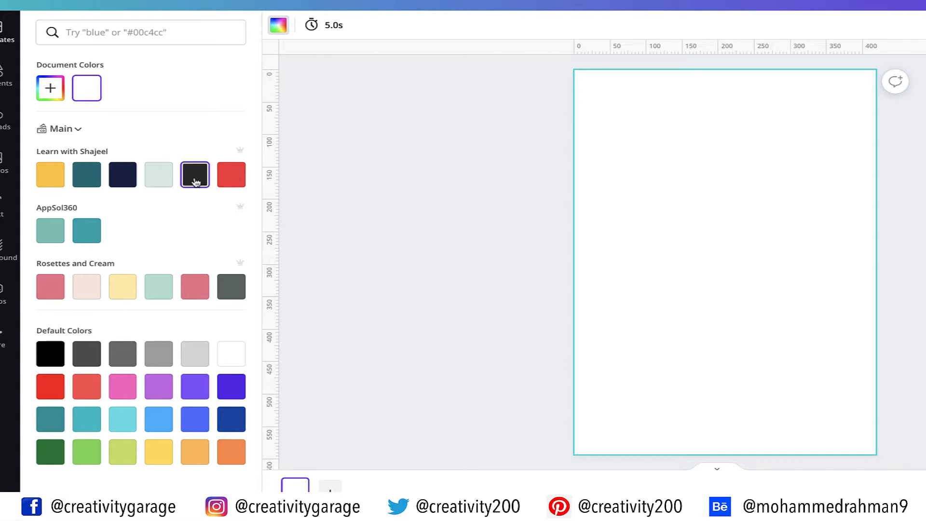
left_click(195, 174)
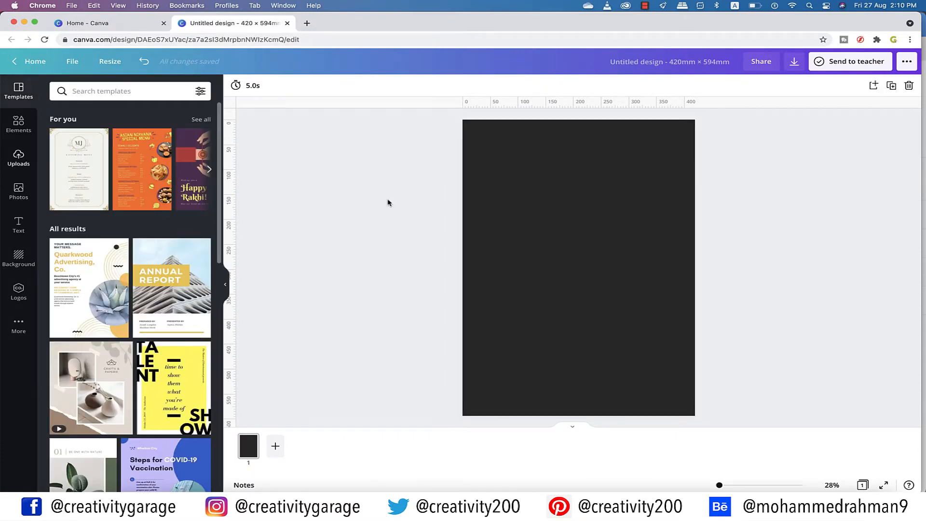
- Search Elements for 'racing car' and place the F1 cars photo in the lower half
left_click(19, 124)
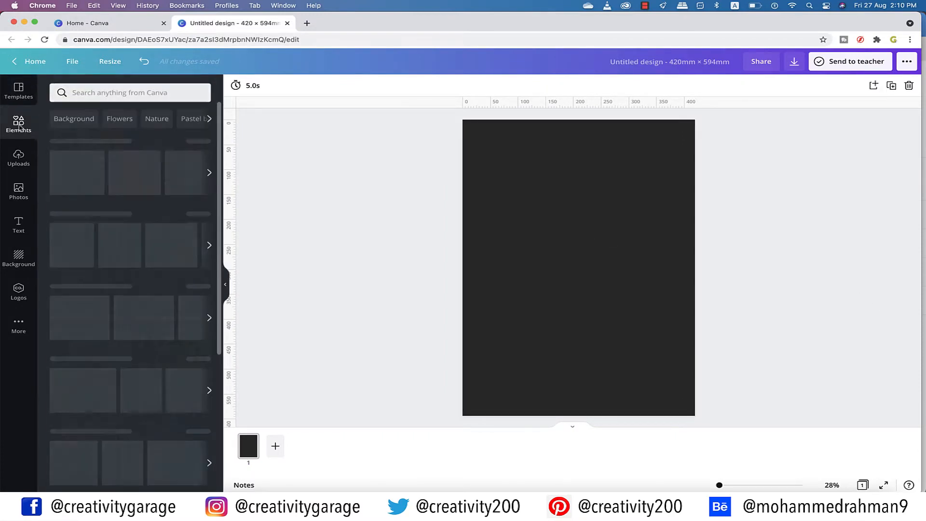
type("racing")
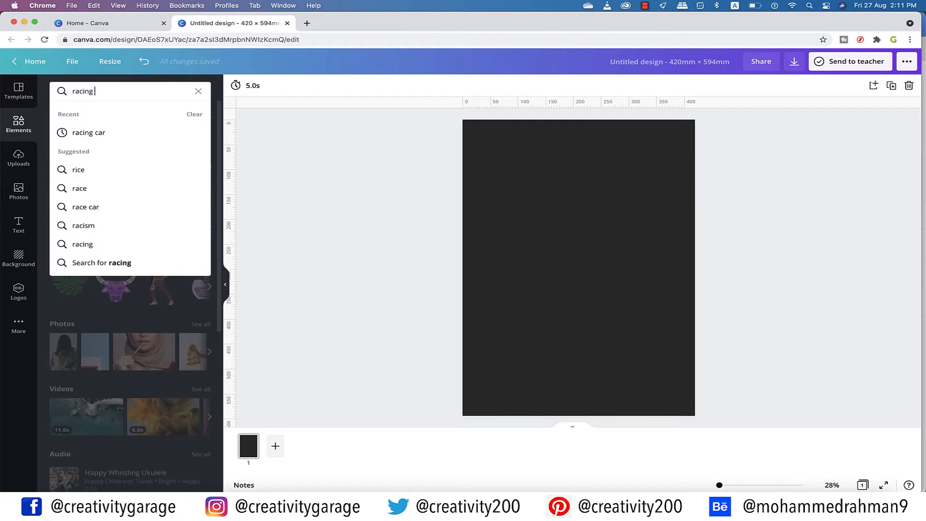
left_click(88, 132)
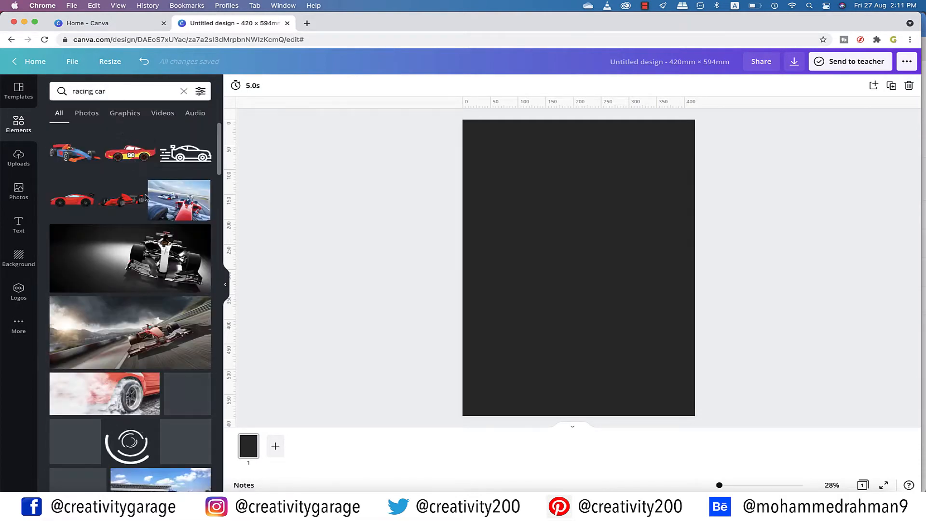
scroll("down", 3)
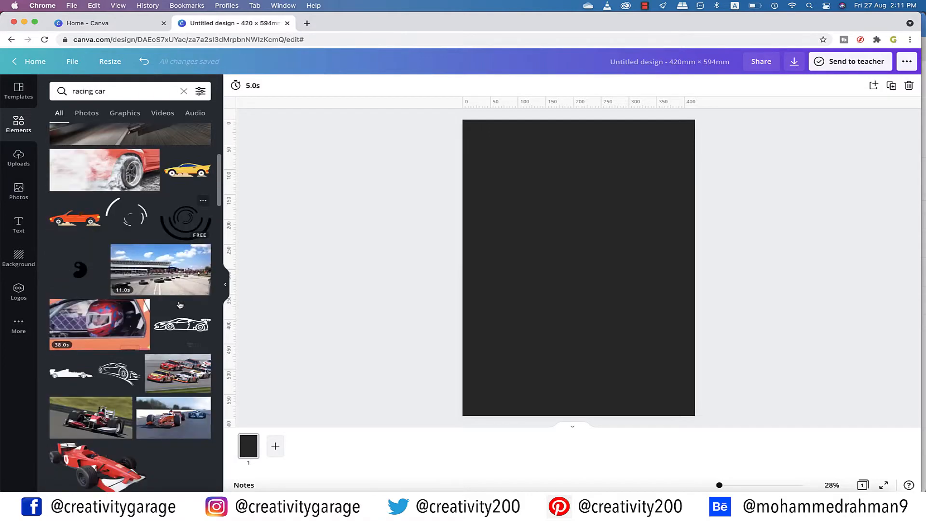
scroll("down", 3)
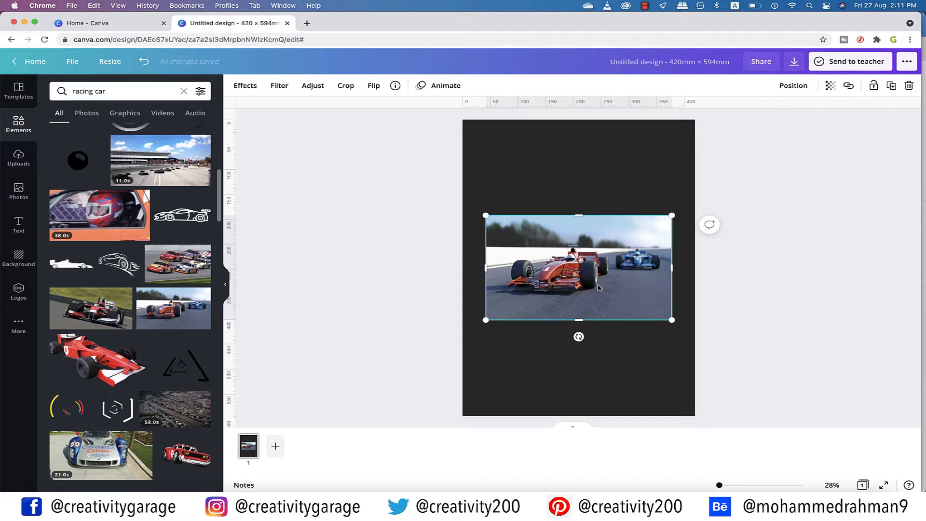
left_click_drag(579, 267, 579, 301)
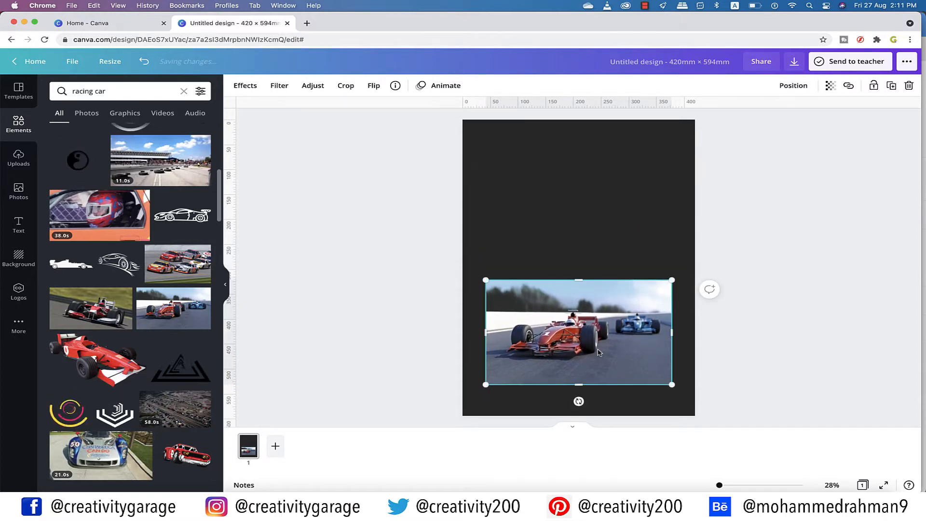
- Search Elements for 'frames' and add the vertical-strips frame over the car photo
left_click(183, 91)
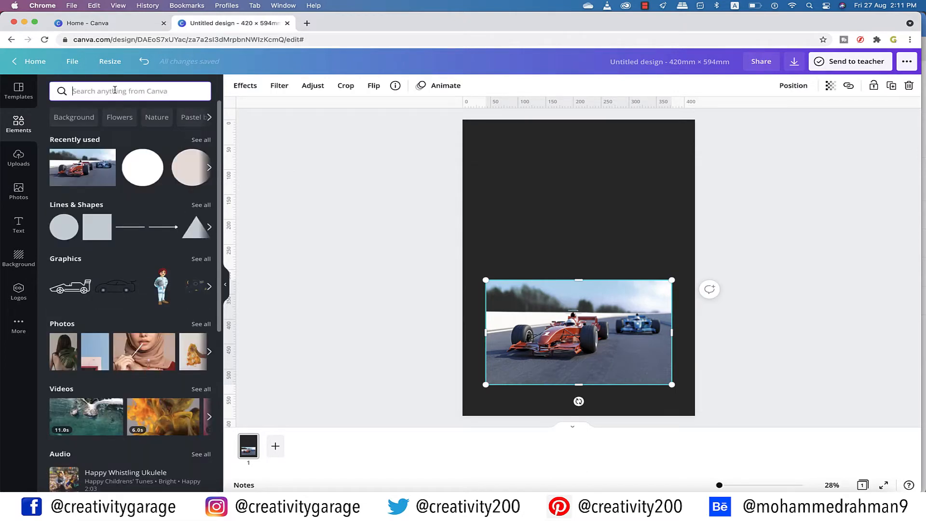
type("frames")
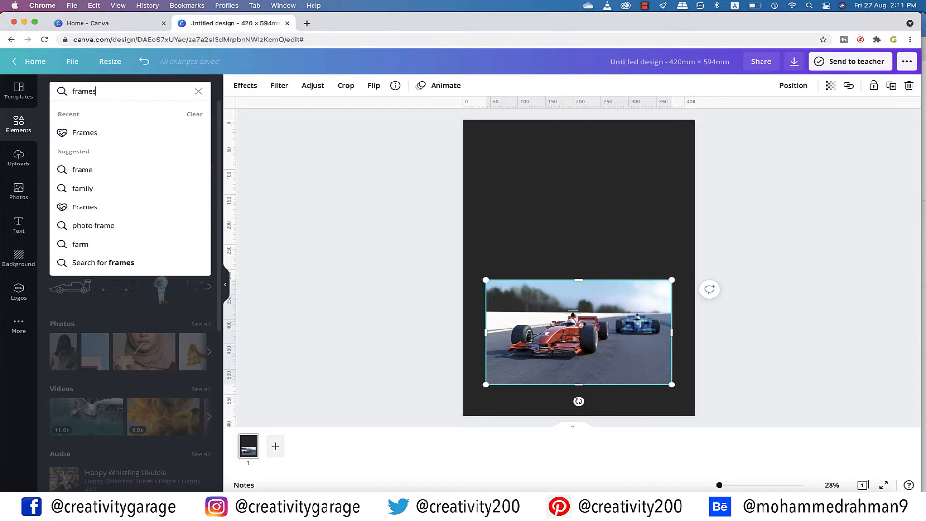
key("Enter")
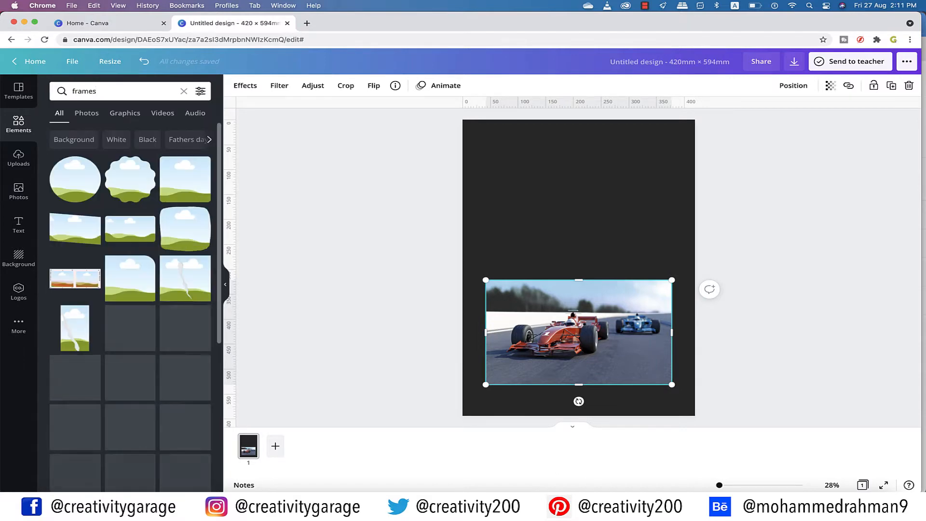
scroll("down", 3)
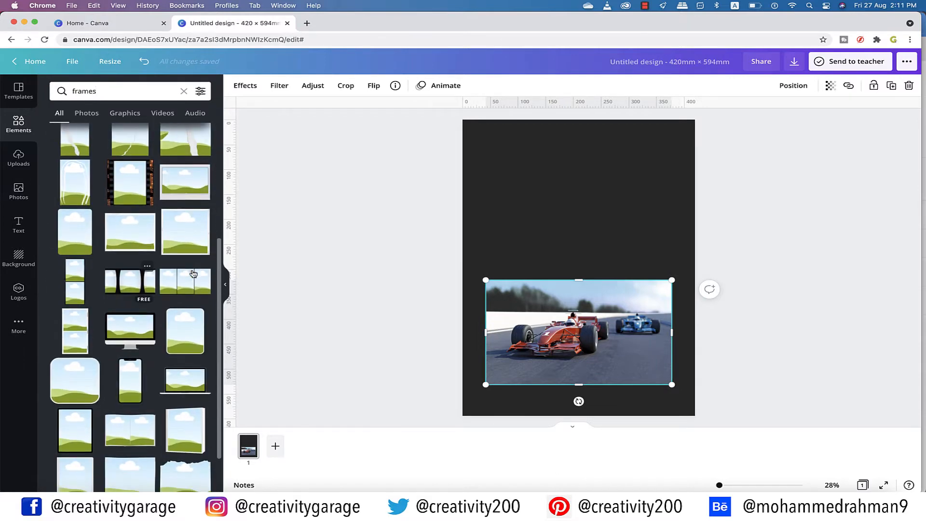
scroll("down", 3)
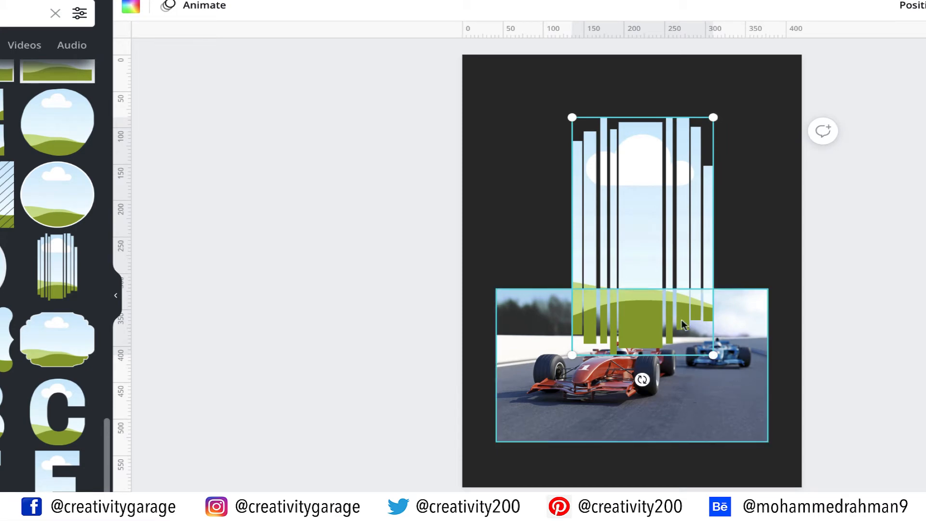
- Stretch and position the diagonal-stripes frame so it covers the whole page
left_click_drag(682, 325, 643, 333)
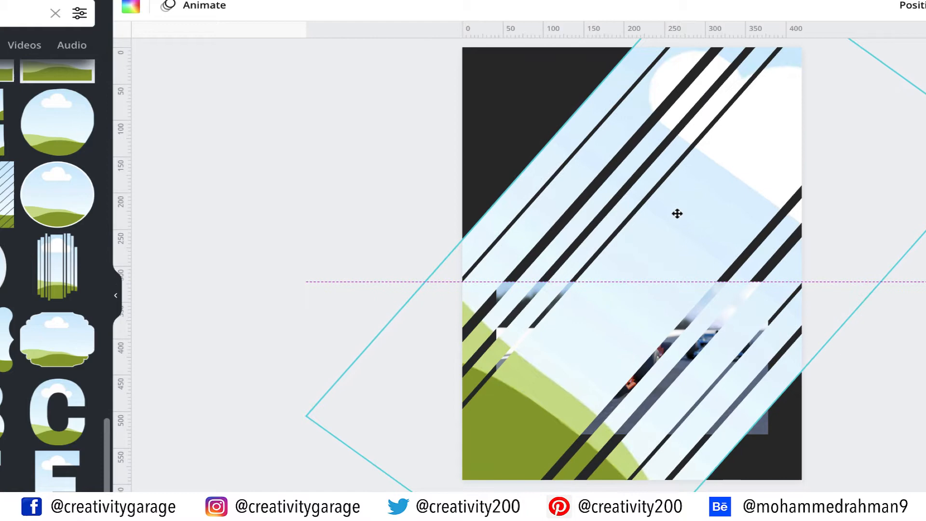
left_click_drag(677, 213, 668, 193)
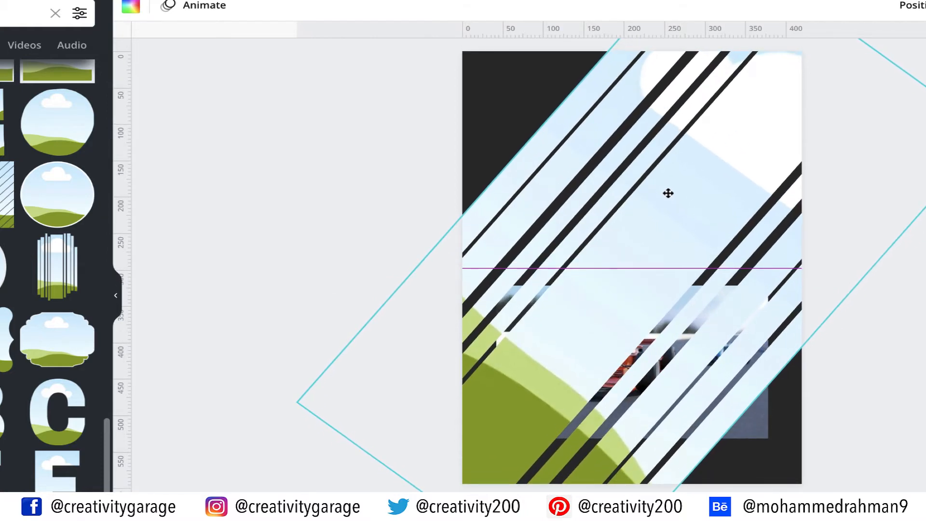
left_click_drag(667, 193, 659, 197)
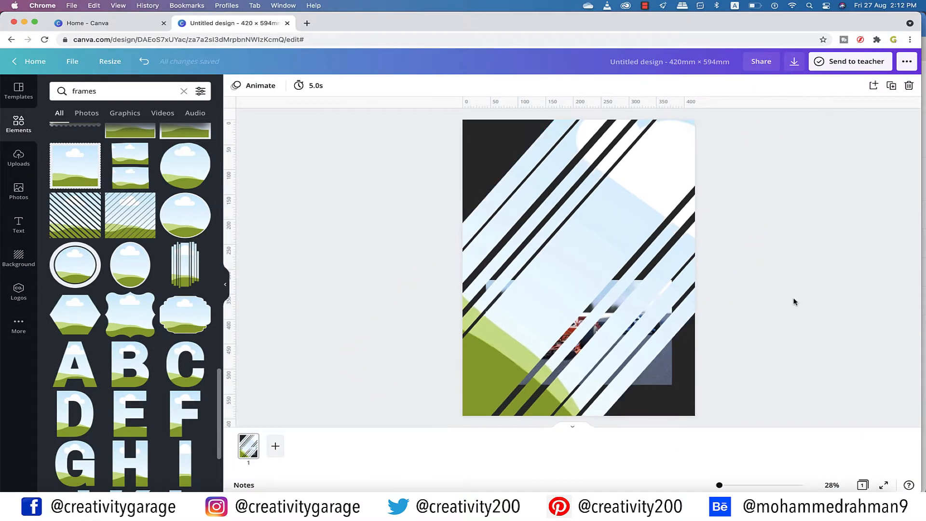
- Move the racing-car photo forward so it sits in front of the striped frame
left_click(579, 331)
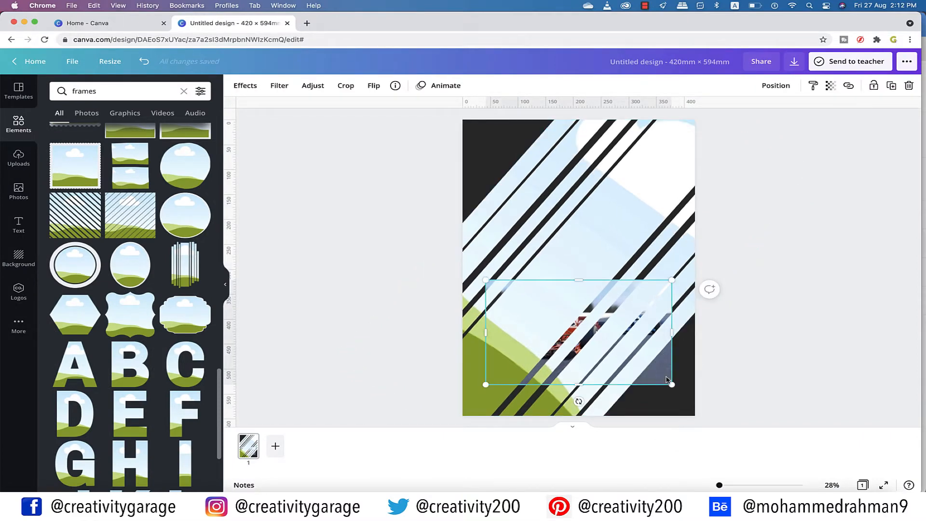
left_click(775, 85)
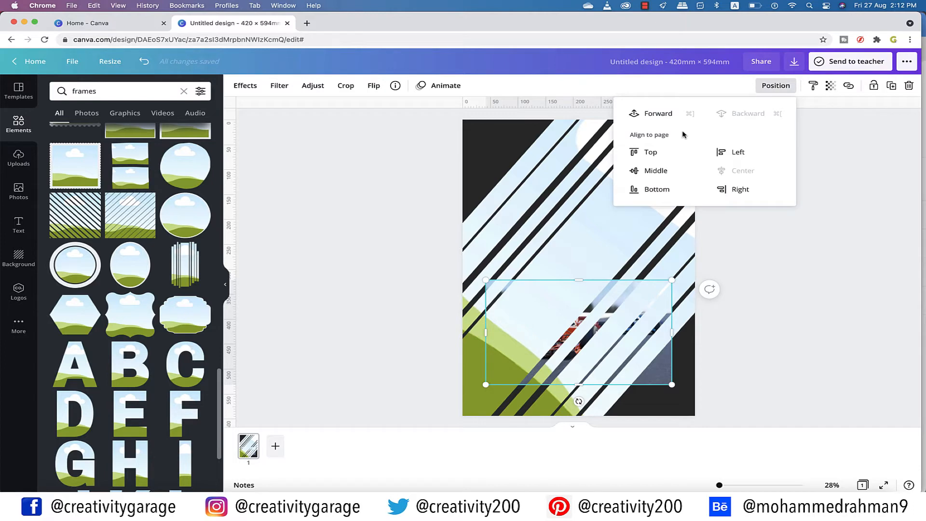
left_click(658, 114)
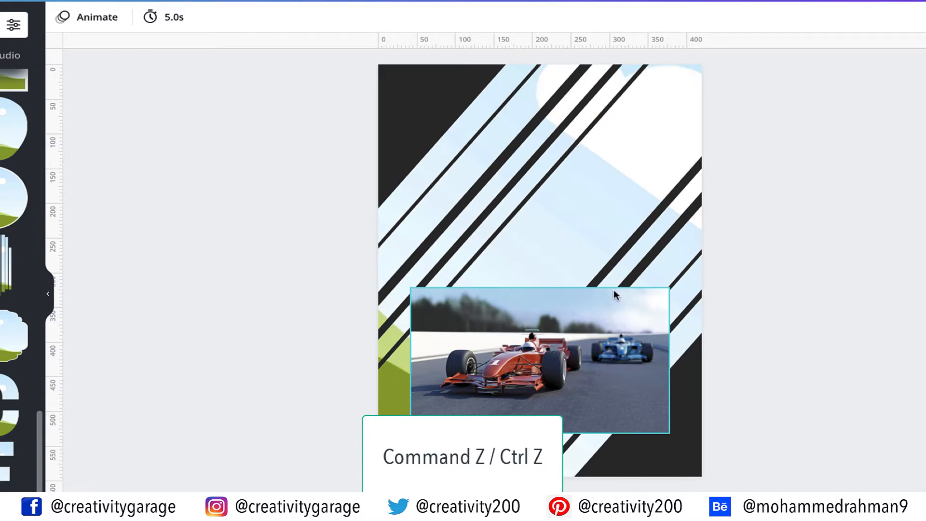
- Undo, fill the stripes frame with the car photo and rotate it about 45°
key("Ctrl+Z")
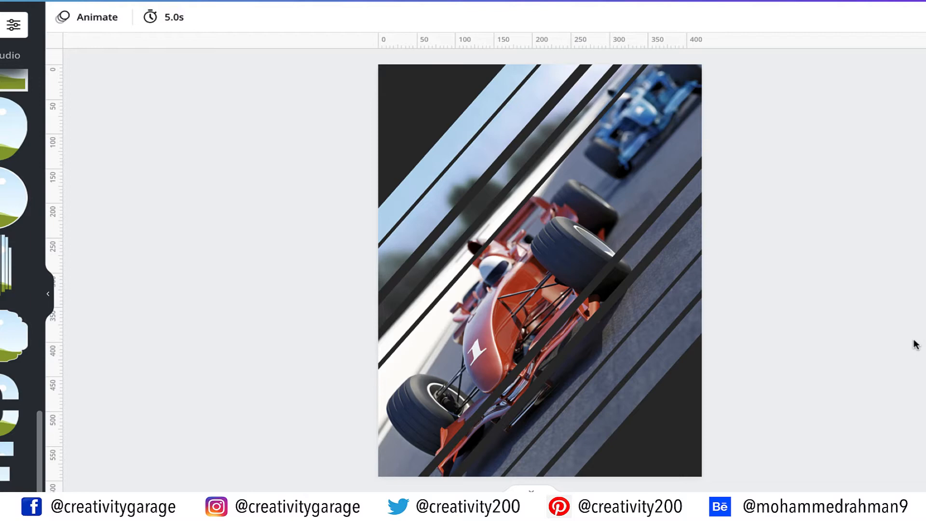
left_click(129, 444)
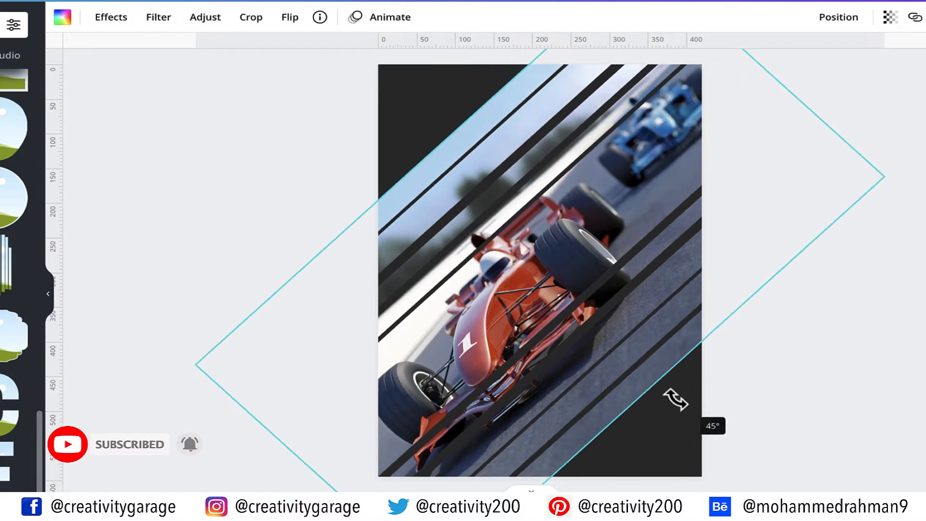
left_click_drag(675, 398, 628, 420)
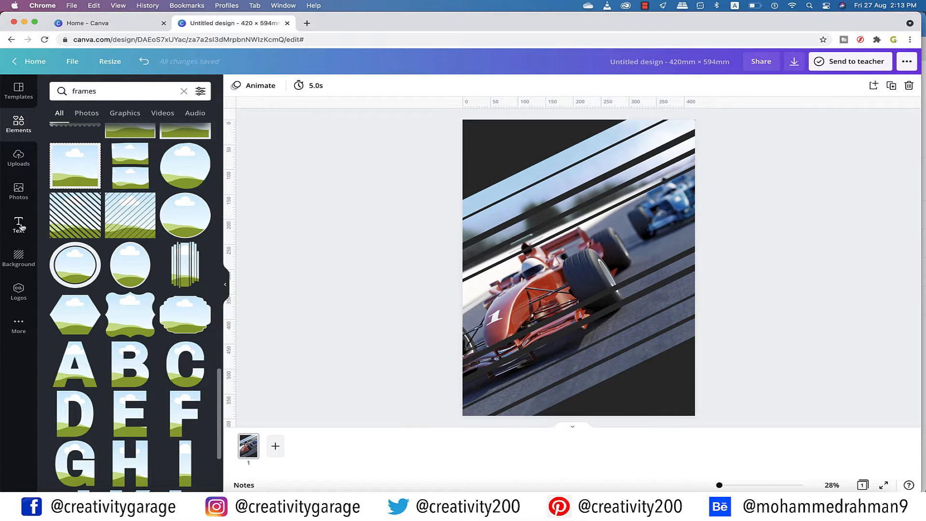
- Add a bold Planet Arcadia heading reading 'GTR', tilted into the top-left corner
left_click(18, 226)
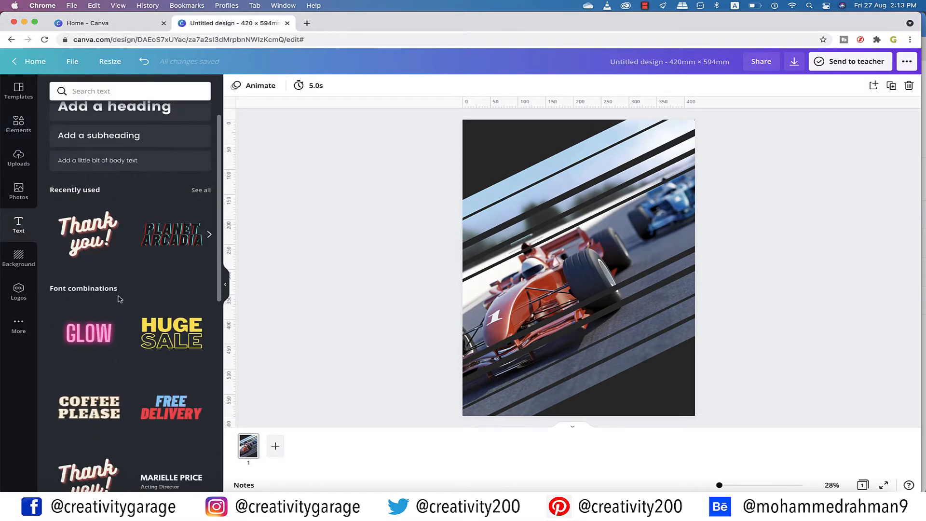
left_click(172, 233)
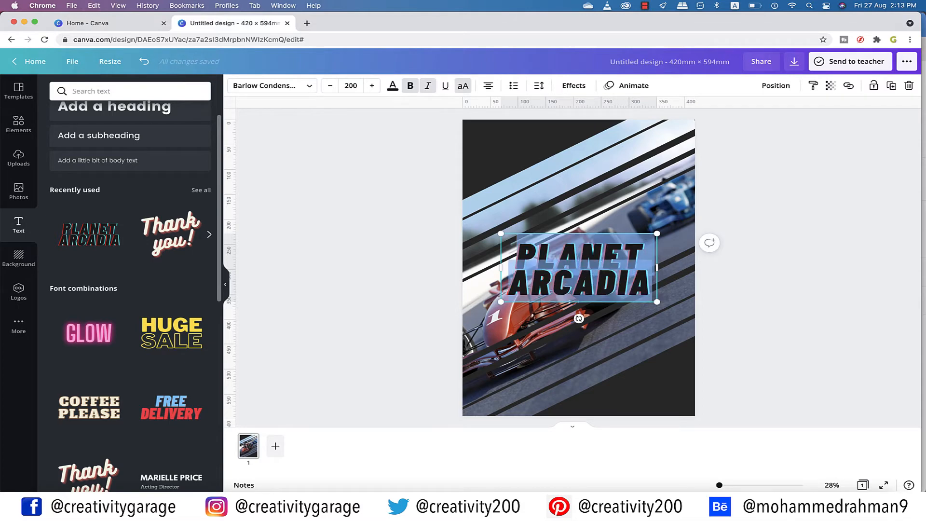
type("GTR")
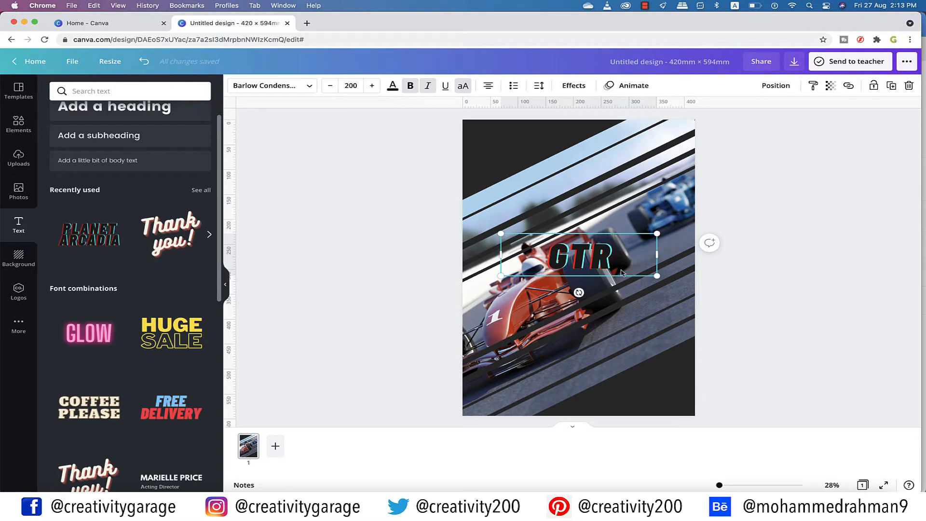
left_click_drag(578, 255, 501, 142)
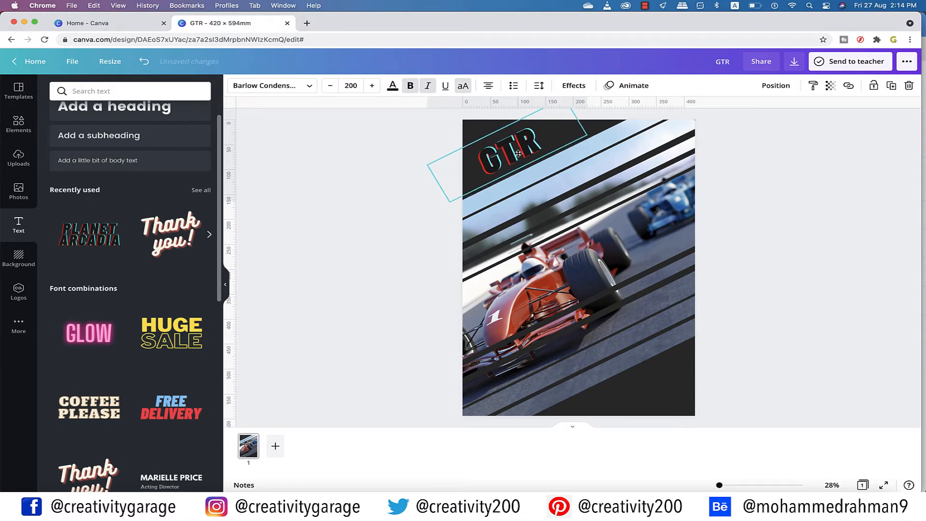
left_click(511, 152)
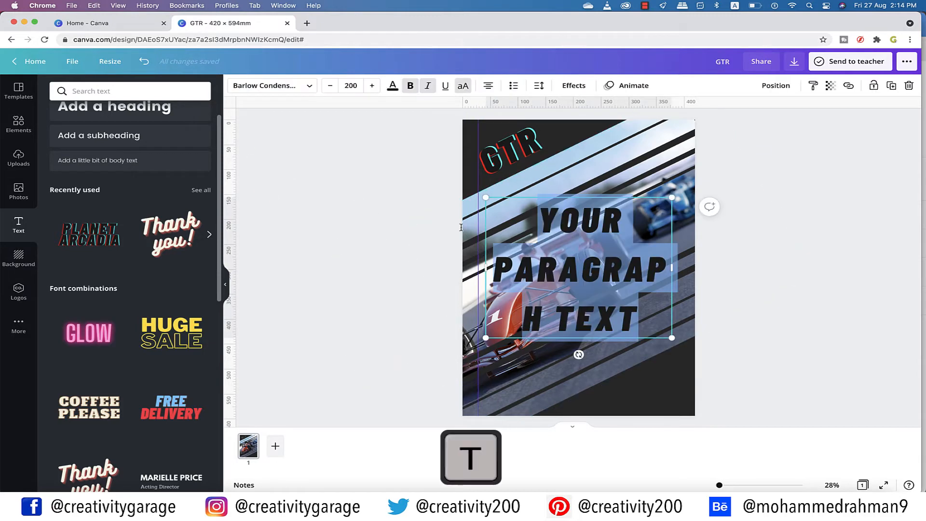
- Style the tagline 'The ultimate racing game' in Poppins Medium, tilted beneath GTR
left_click(351, 85)
type("18")
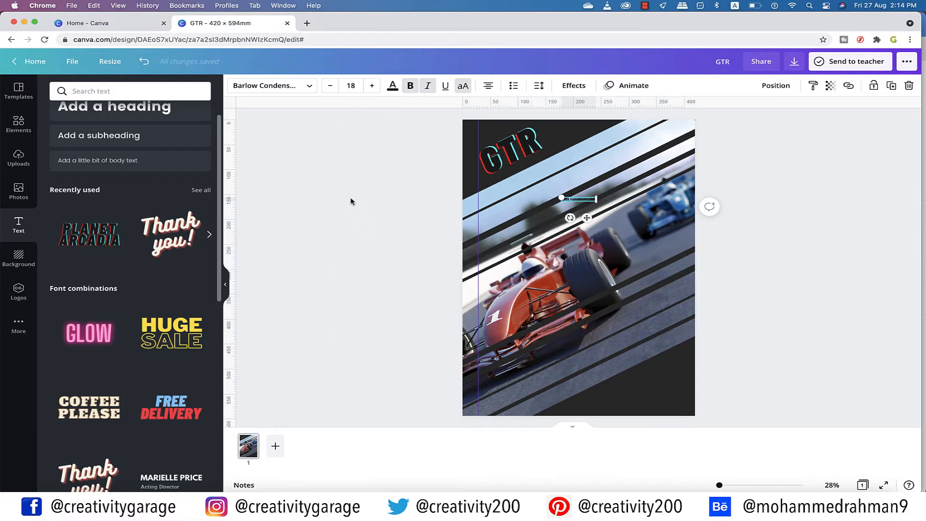
left_click(272, 85)
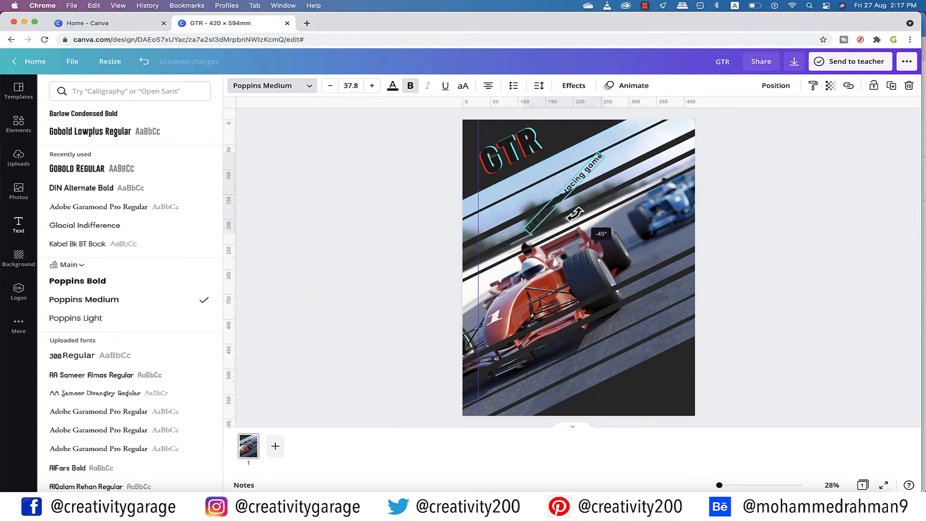
left_click_drag(567, 212, 573, 189)
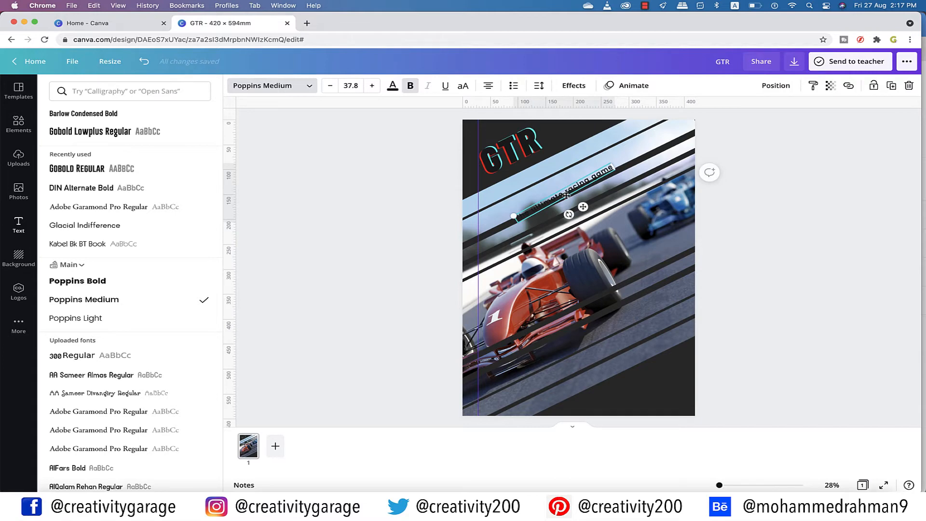
left_click_drag(569, 214, 549, 199)
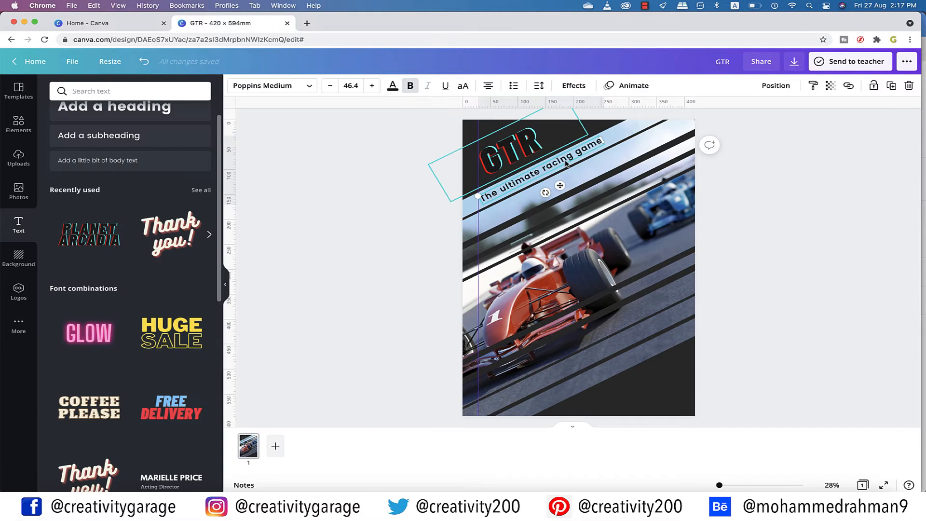
- Apply the Lift shadow effect to the 'The ultimate racing game' tagline
left_click(573, 84)
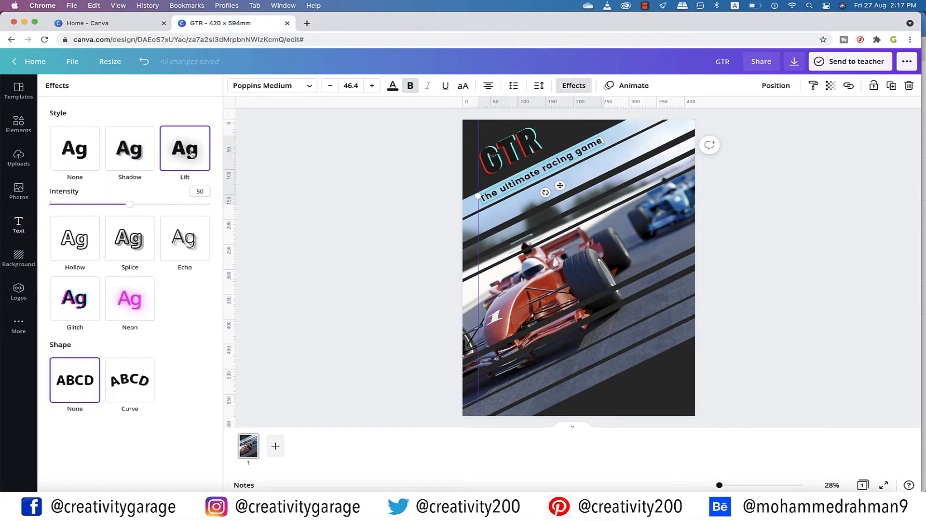
left_click(129, 148)
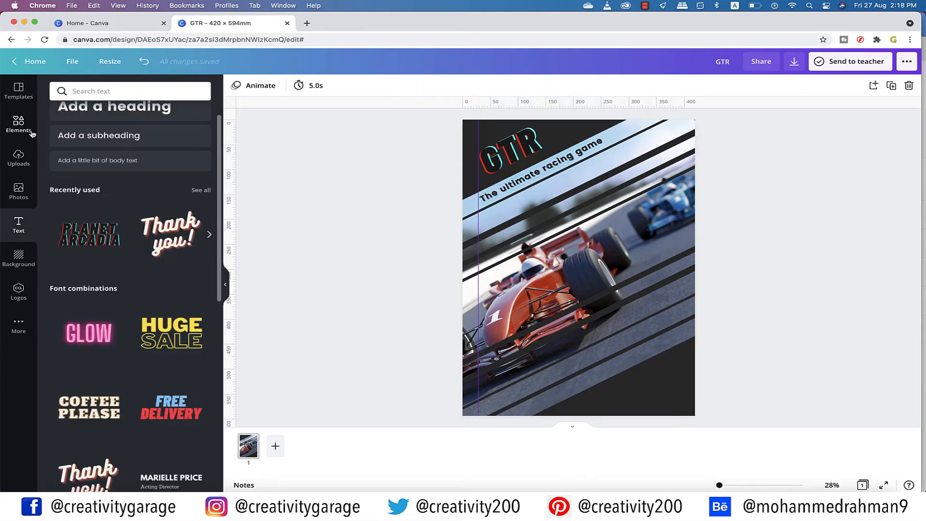
- Add a red paint splat from a 'red spot' element search and shrink it into the bottom-right corner
type("red spot")
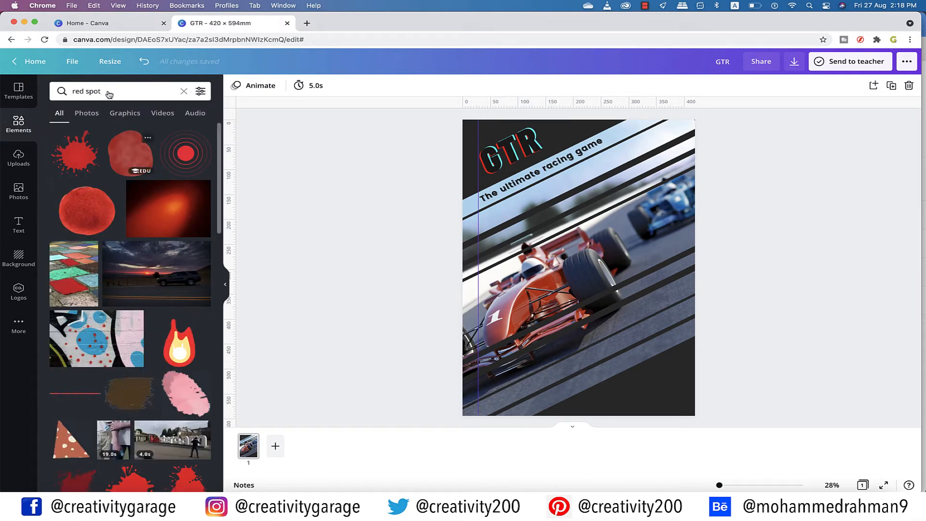
left_click(77, 153)
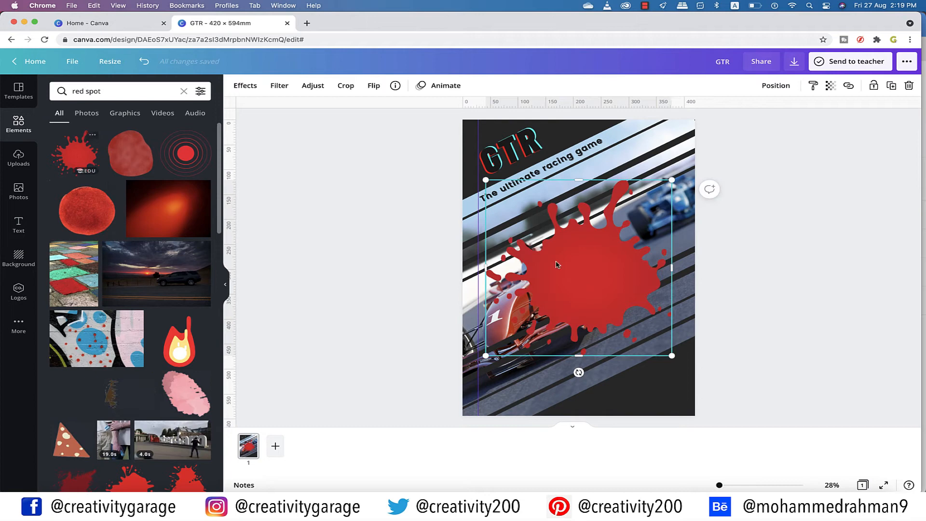
left_click_drag(671, 355, 562, 355)
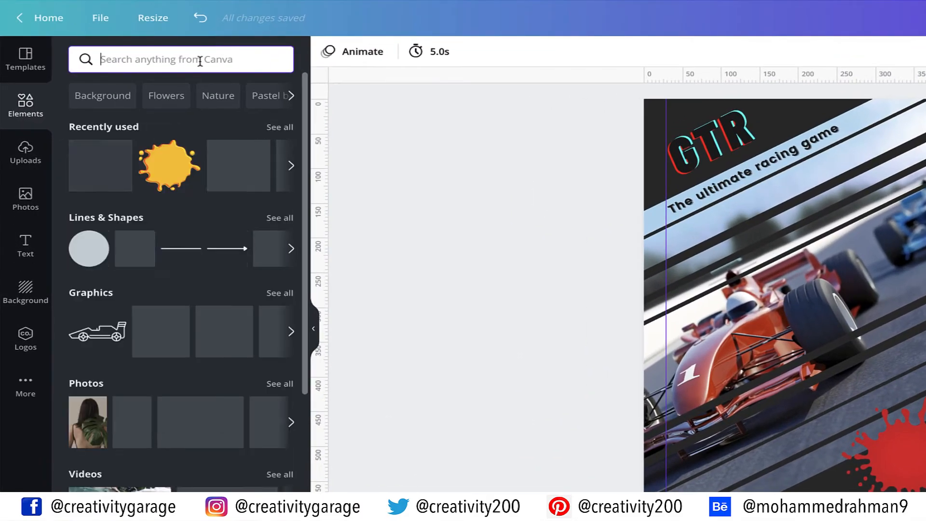
- Add an EA Sports logo from an 'ea games' search, colour it pale yellow and place it on the red splat
type("ea games")
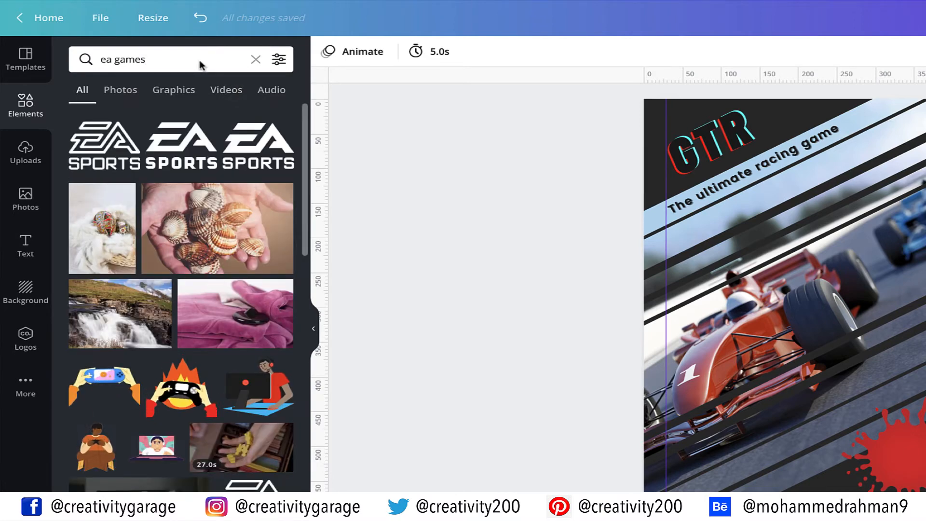
left_click(804, 311)
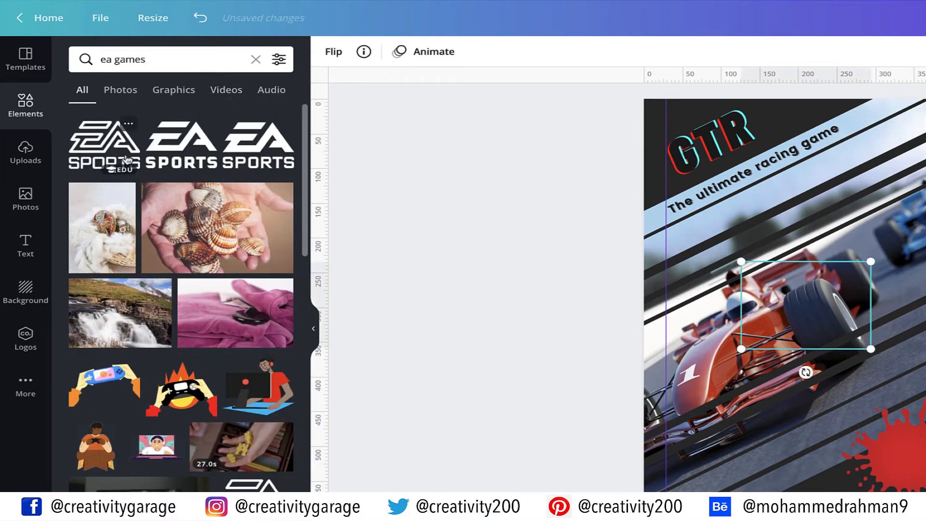
left_click(104, 144)
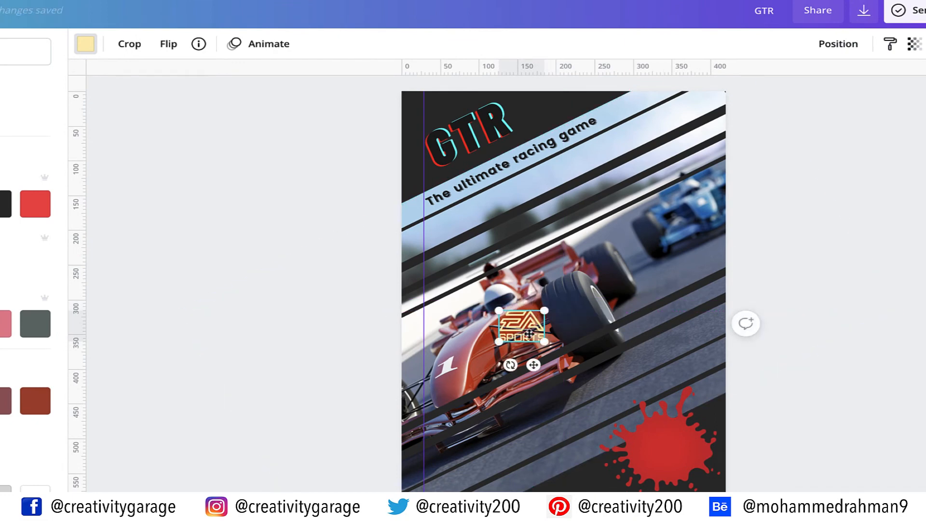
left_click_drag(522, 327, 667, 450)
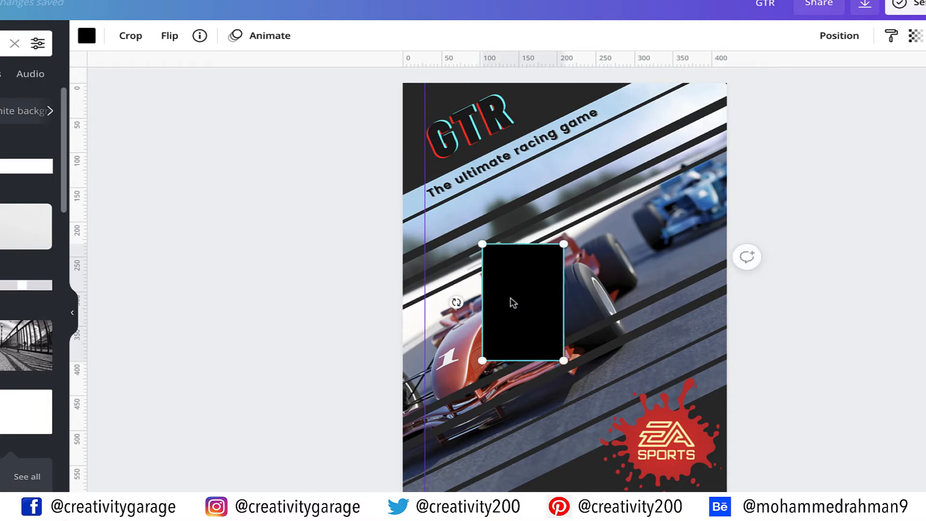
- Move the black rectangle into the poster's bottom-left corner beside the splat
left_click_drag(522, 301, 465, 353)
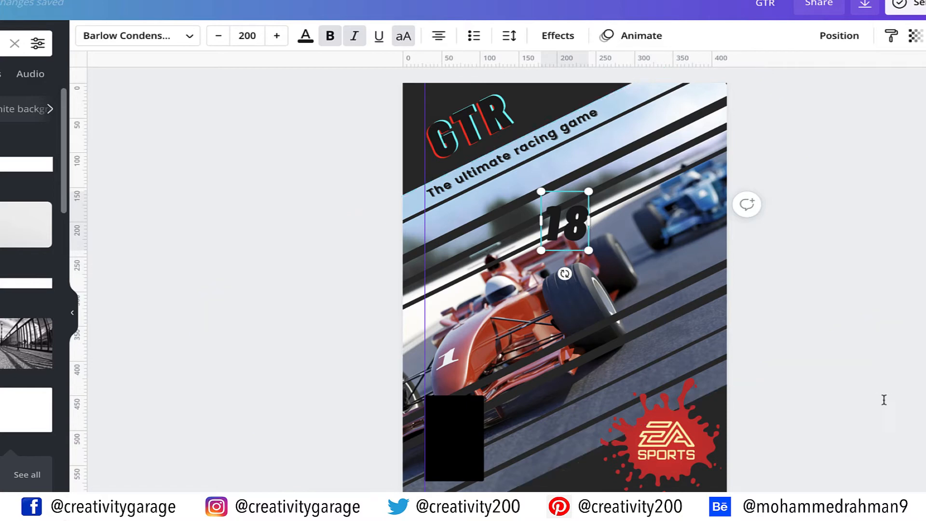
- Make the 18 in the black corner box white
left_click(305, 34)
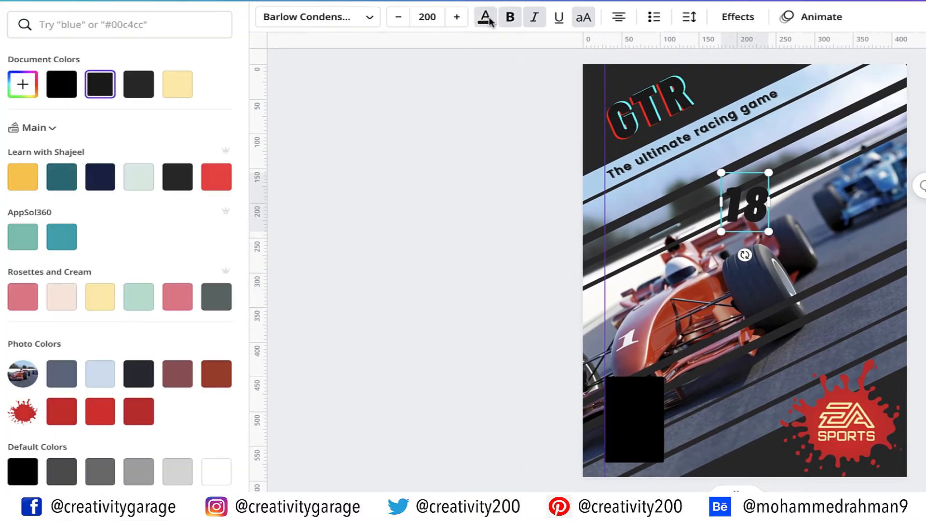
left_click(216, 470)
type("EA SPORTS")
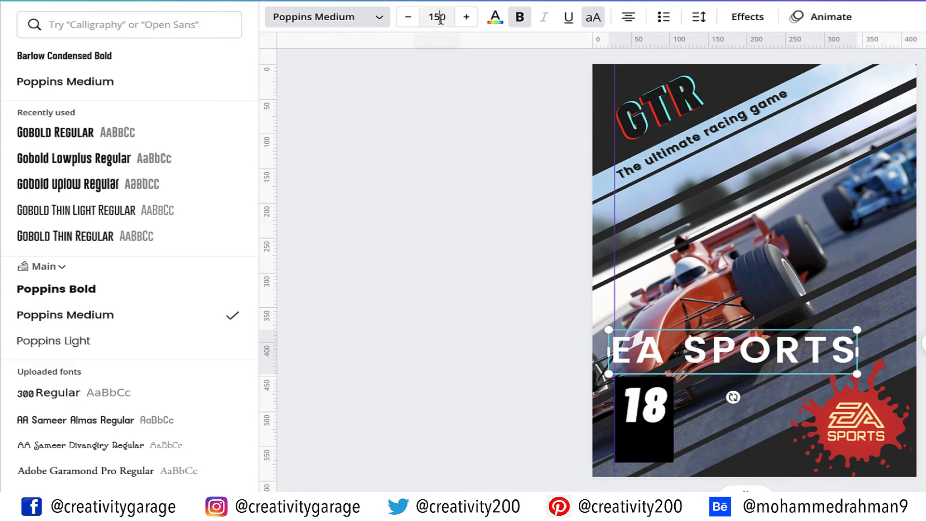
- Size the EA SPORTS text to about 14 and place it under the 18 in the badge
left_click(436, 18)
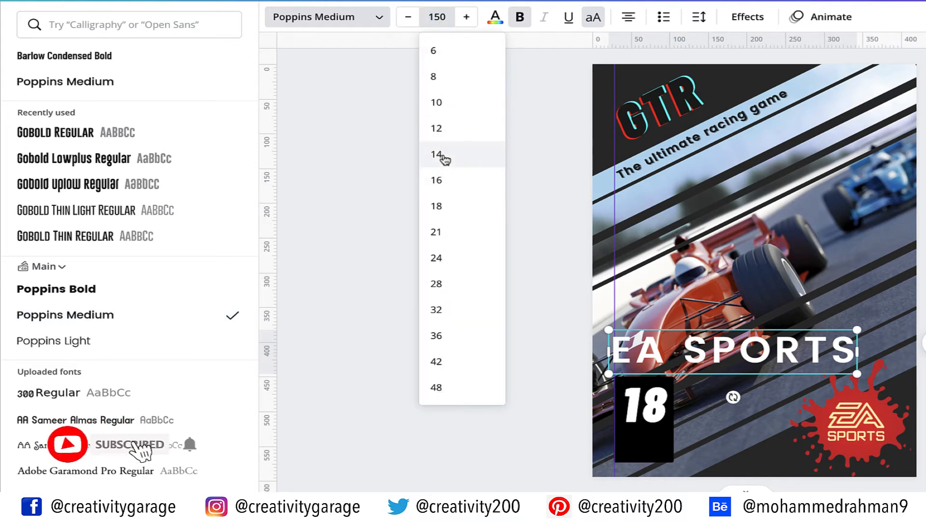
left_click(434, 153)
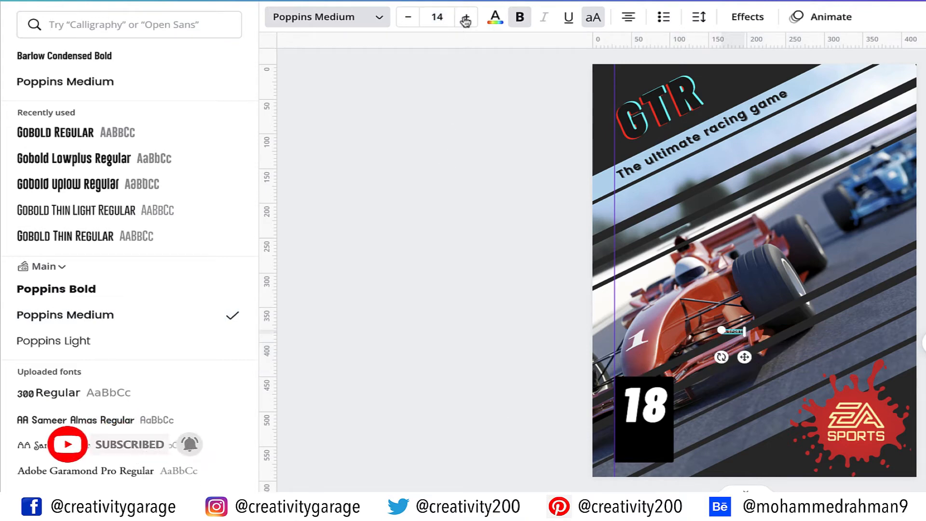
mouse_move(466, 17)
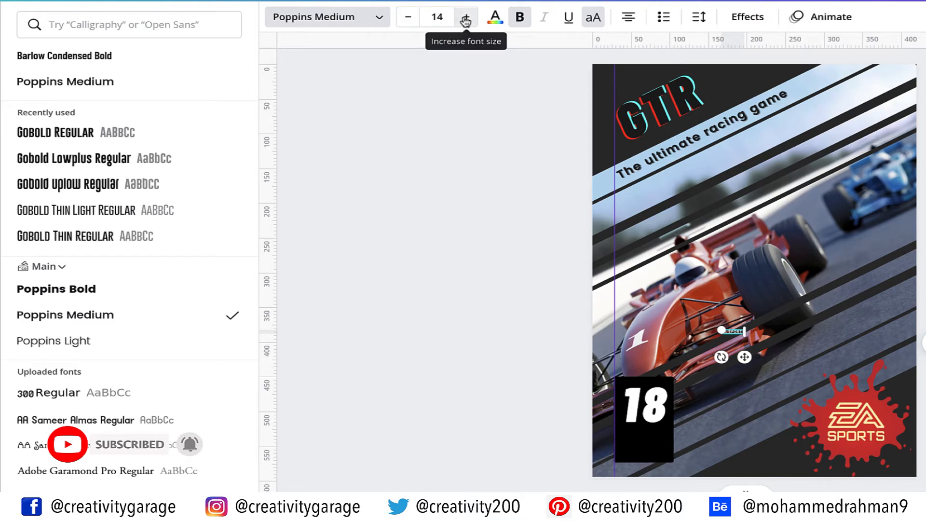
left_click(465, 18)
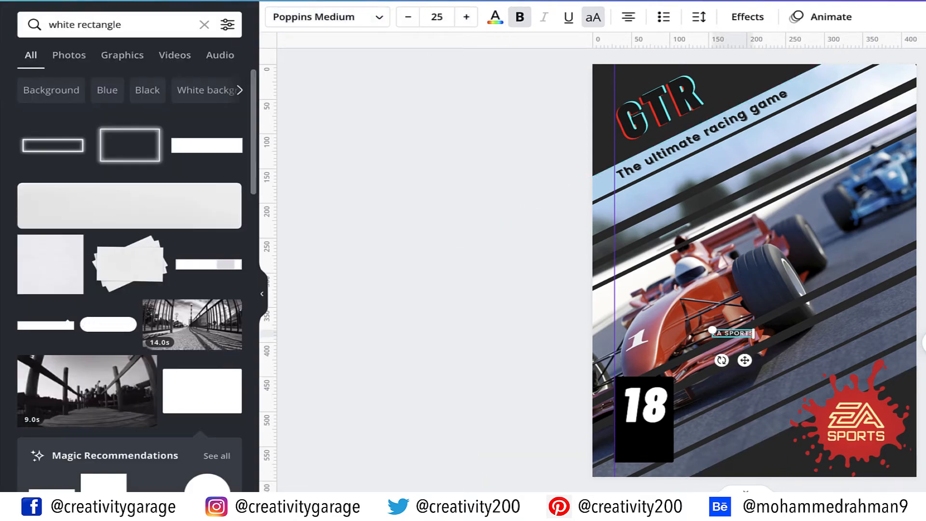
left_click_drag(731, 333, 642, 452)
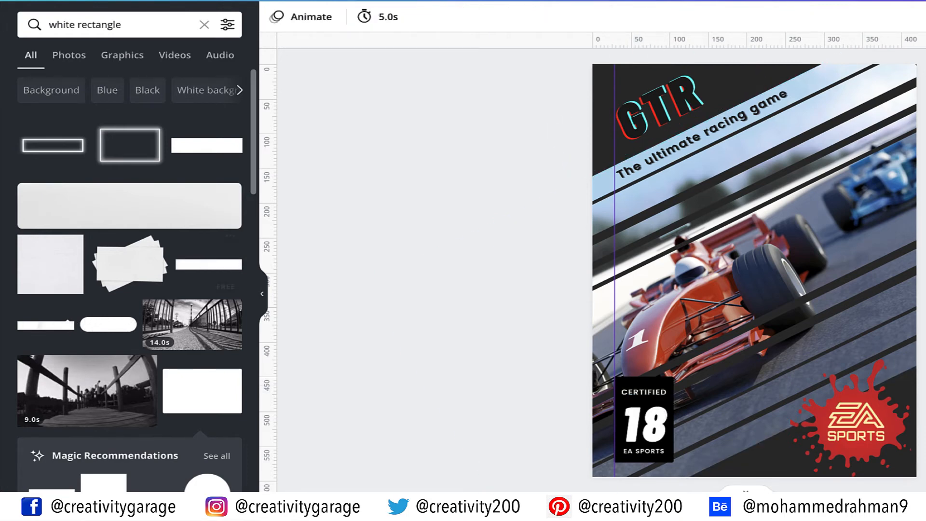
- Add a pale yellow scalloped badge from a 'shape' search, enlarge it and move it to the top-right corner
left_click(202, 26)
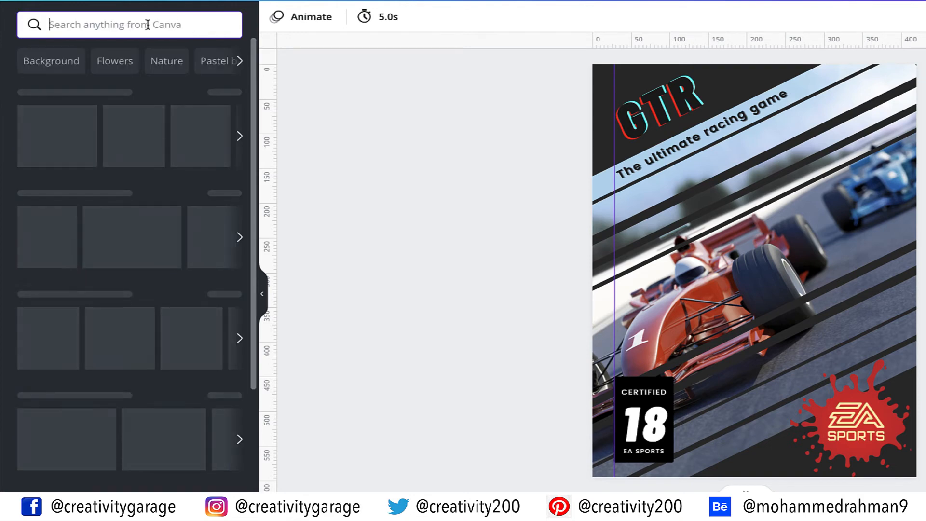
type("shape")
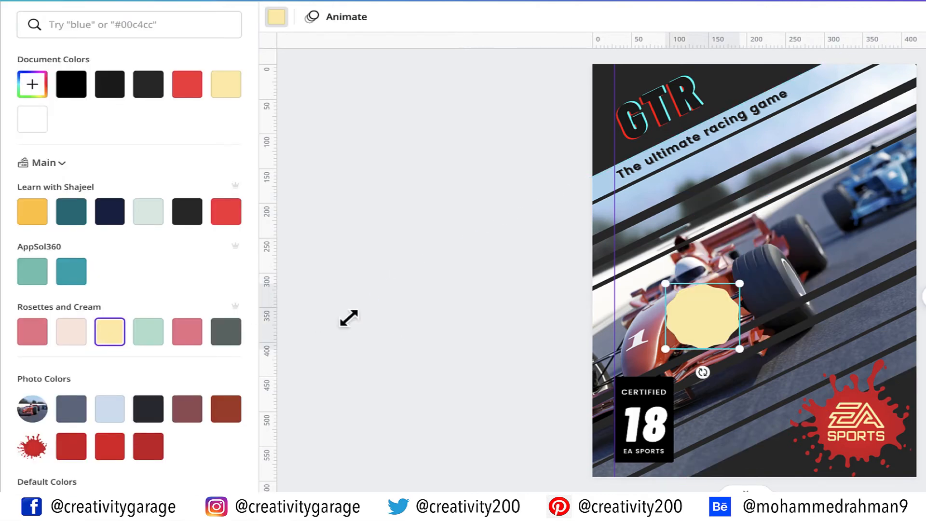
left_click_drag(703, 317, 723, 309)
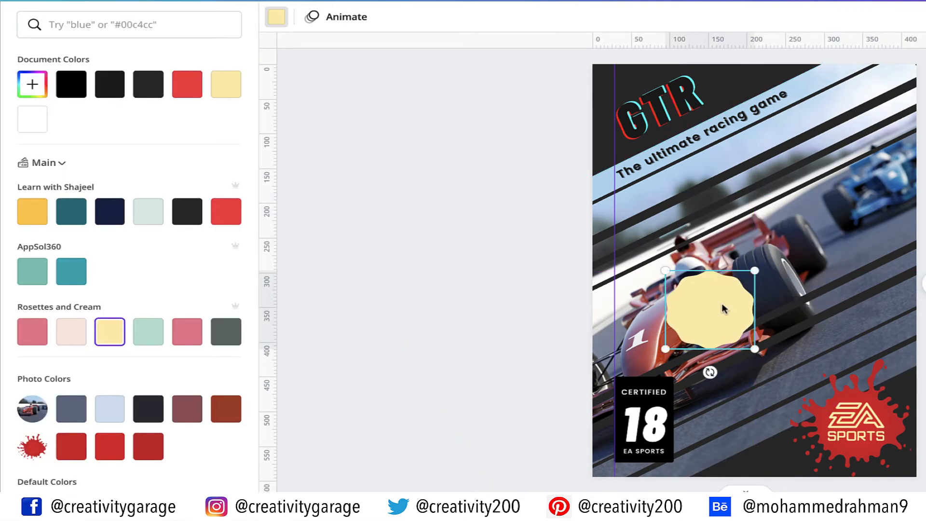
left_click_drag(709, 309, 851, 136)
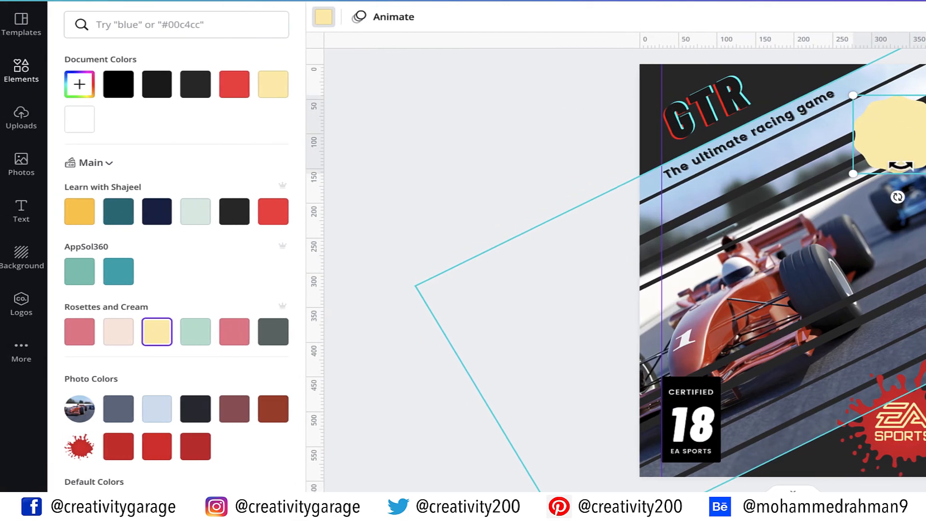
- Add the Thank you text combo, retype it as '10% Off' and give it a Lift effect
left_click(22, 210)
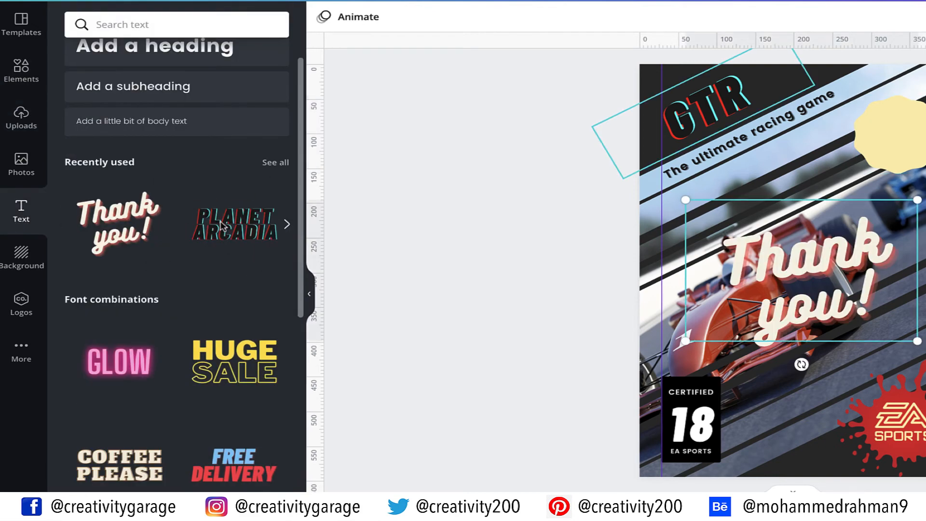
left_click(793, 272)
type("10% Off")
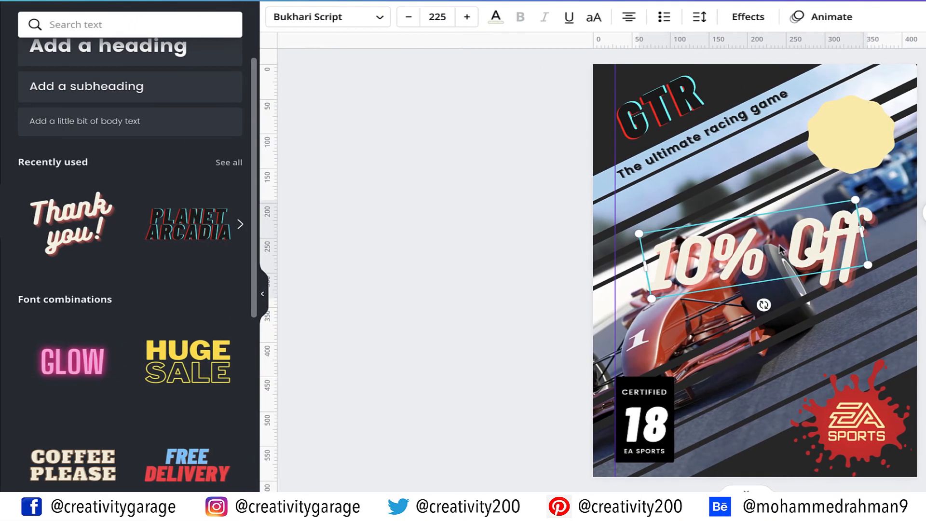
left_click(748, 18)
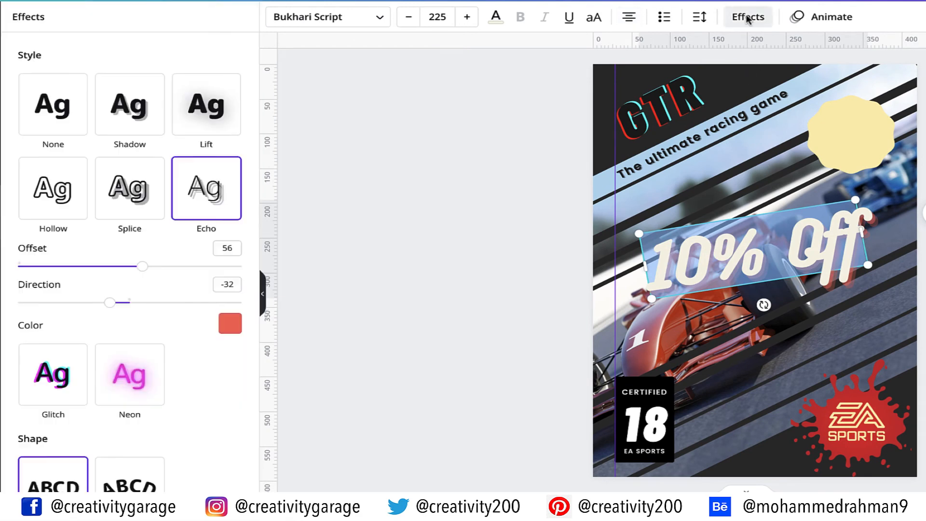
left_click(207, 105)
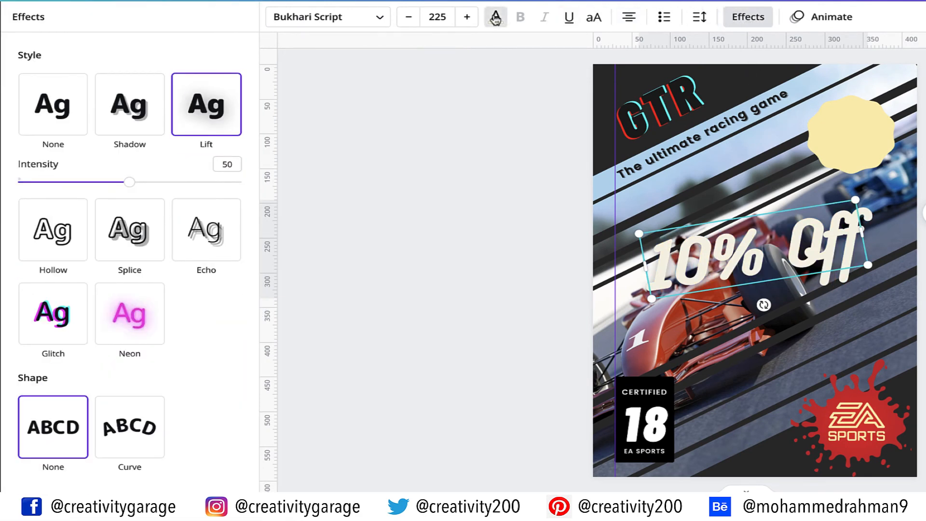
- Colour the '10% Off' text black and move it onto the yellow badge
left_click(495, 18)
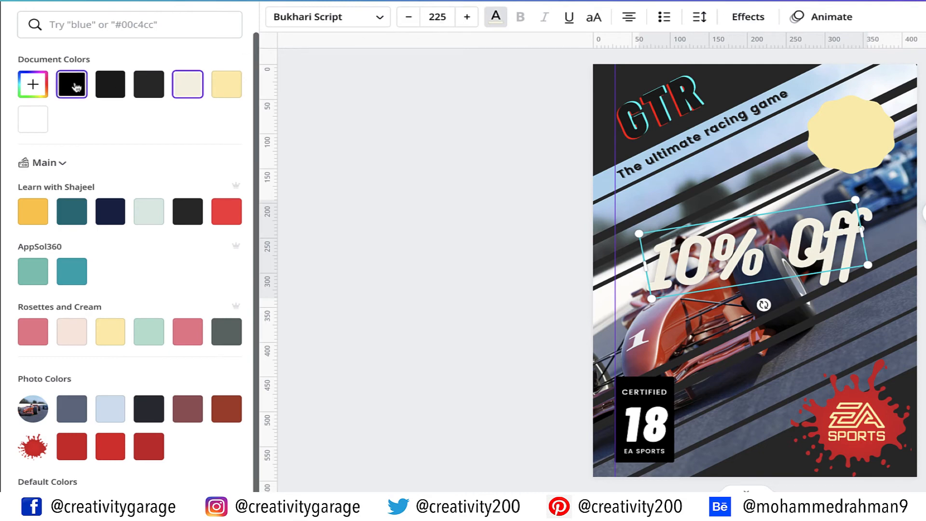
left_click(72, 84)
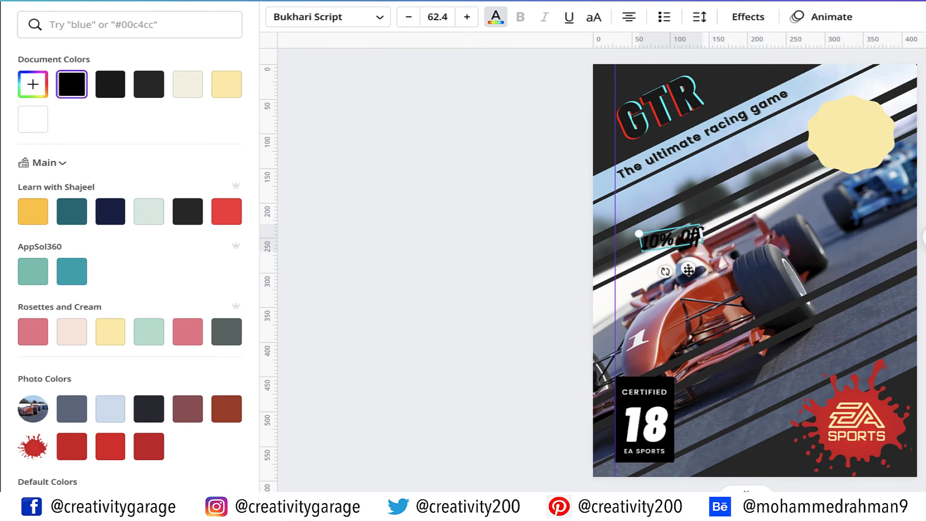
left_click_drag(667, 239, 851, 128)
type("UNTIL")
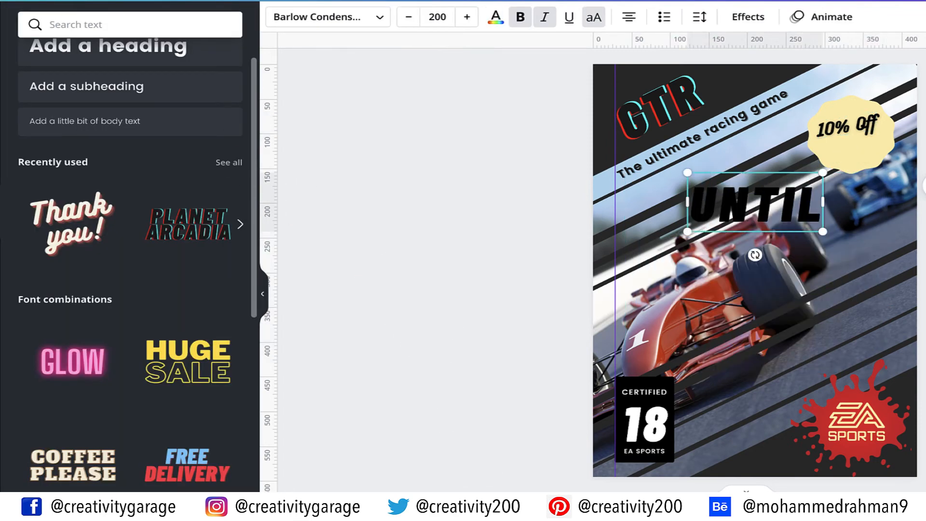
- Write the 'Until 30 Sept. 2021' date line and size it under '10% Off' on the badge
type("30")
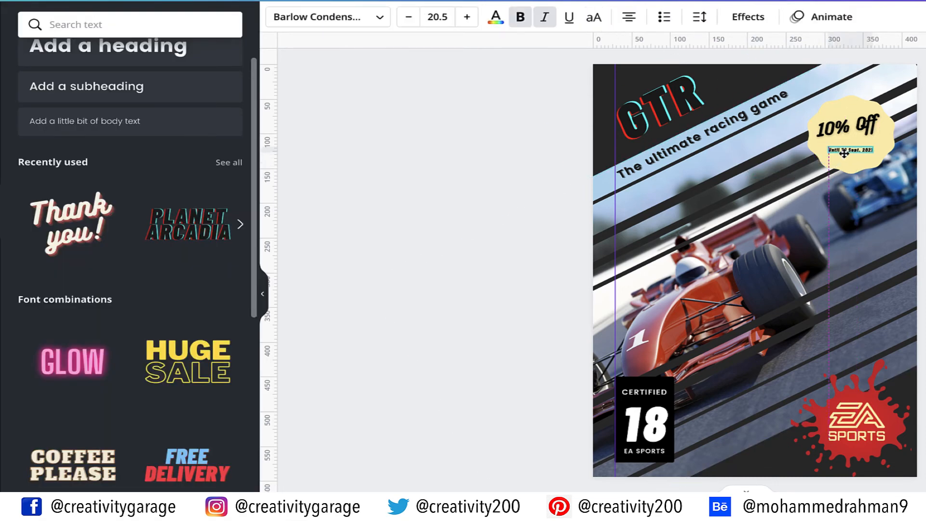
left_click(848, 149)
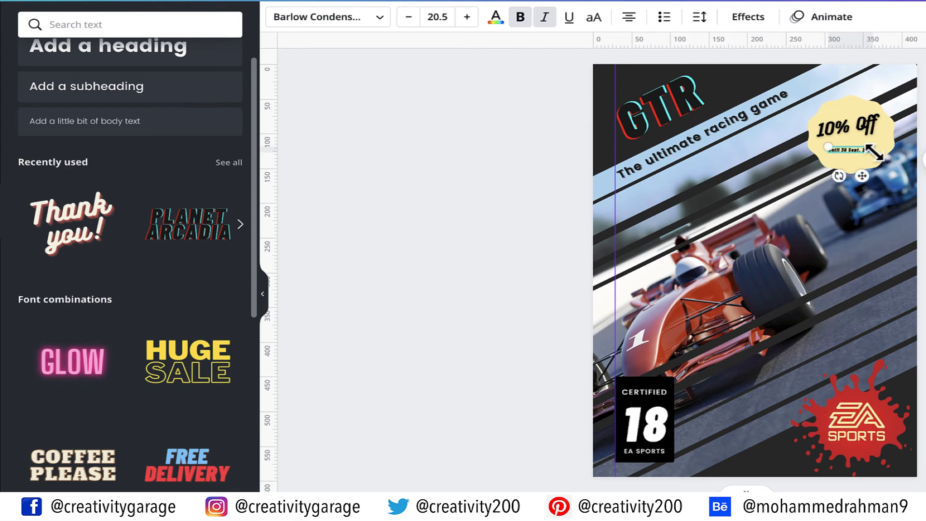
left_click(467, 17)
type("red gradient")
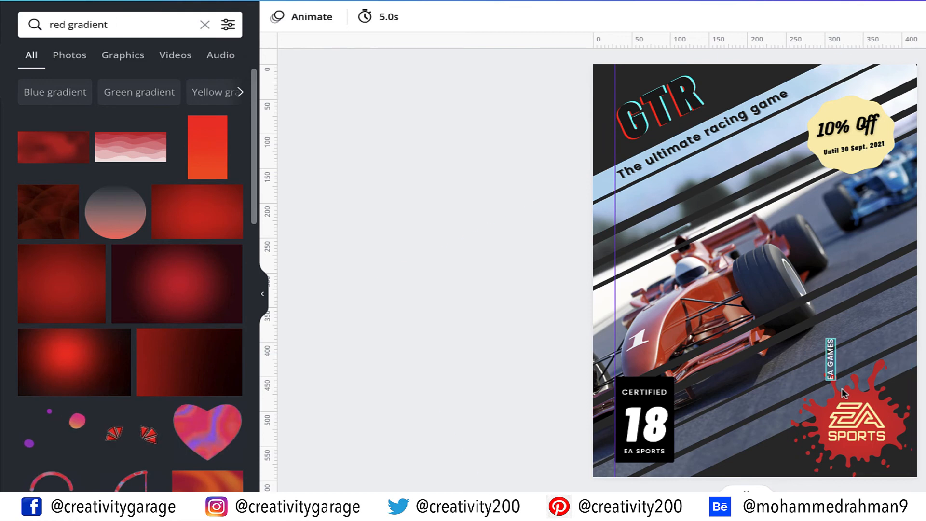
- Move the vertical EA GAMES text to the poster's left edge
left_click_drag(830, 360, 608, 224)
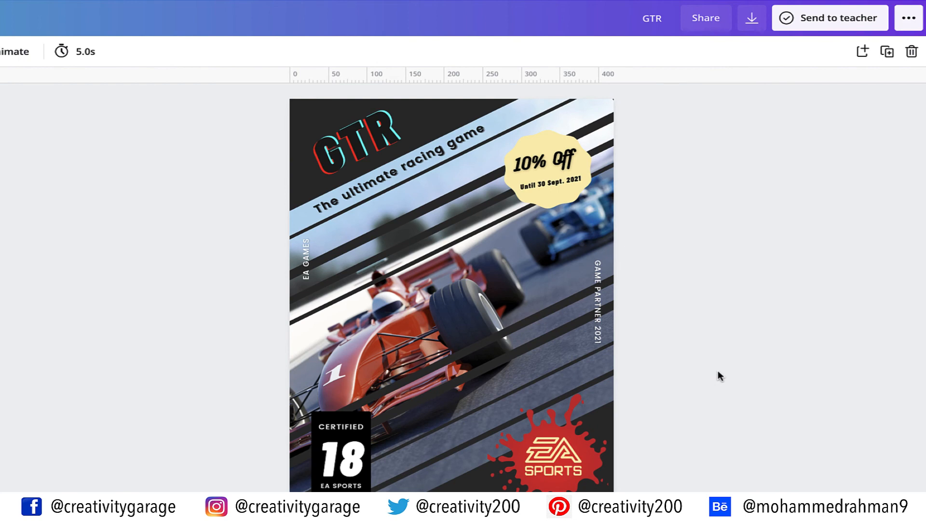
- Download the poster as a JPG at 3× size and quality 100
left_click(751, 17)
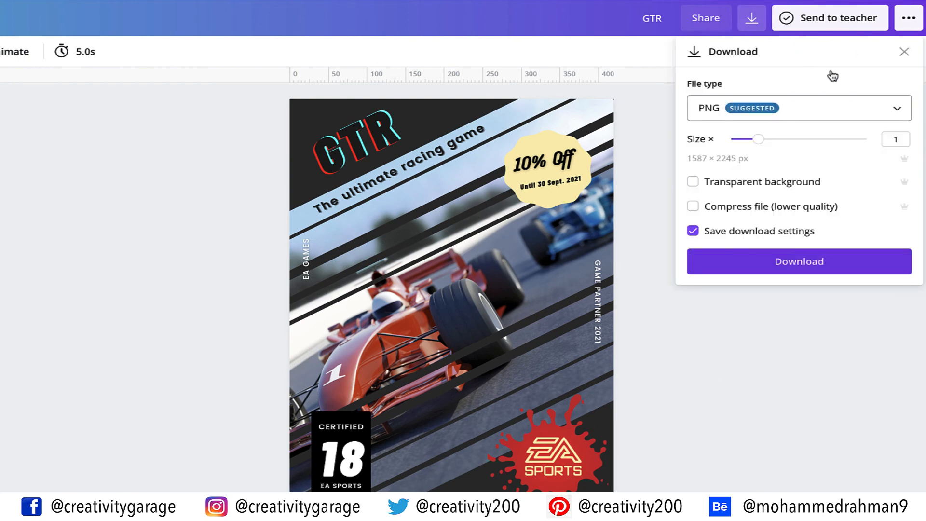
left_click(798, 108)
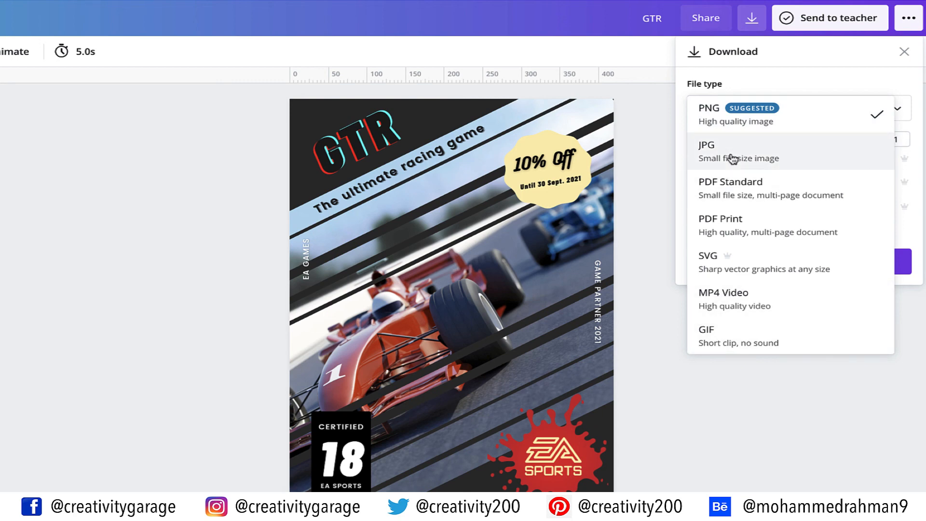
left_click(725, 151)
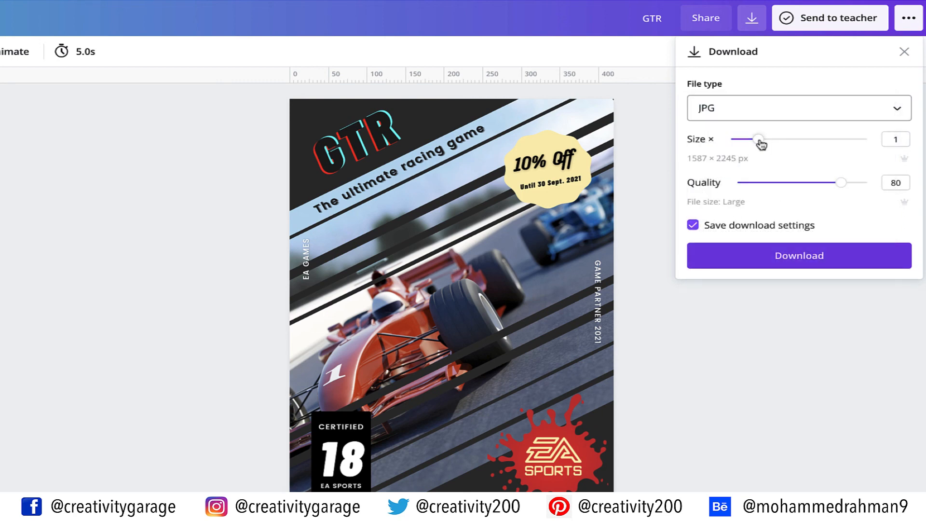
left_click_drag(759, 138, 866, 139)
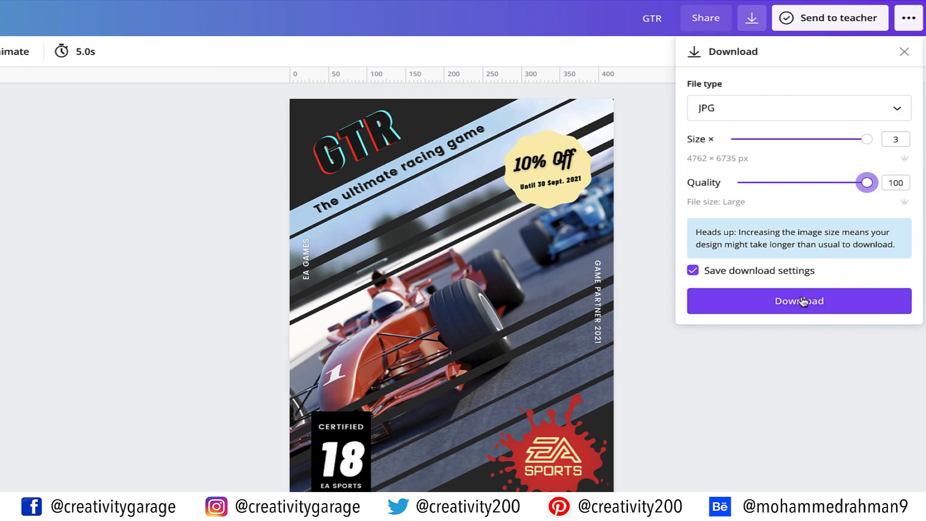
left_click(798, 301)
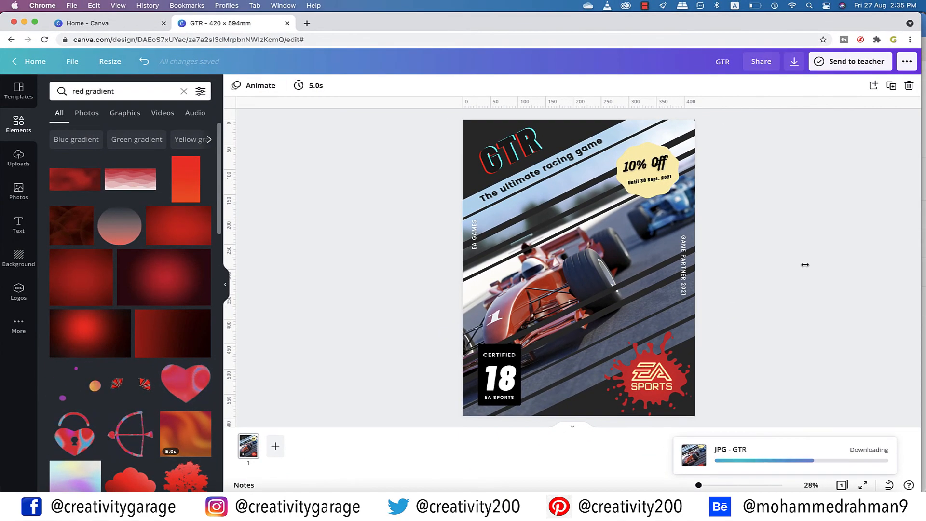
mouse_move(805, 267)
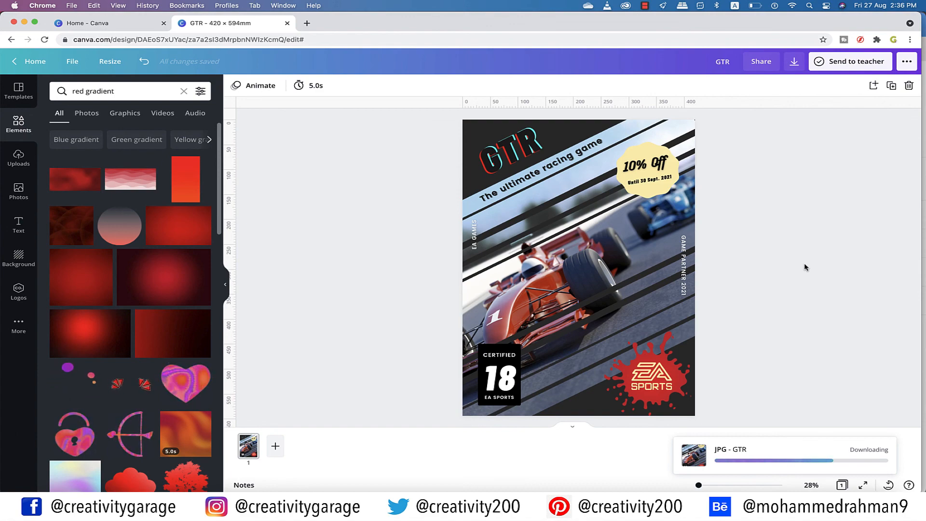